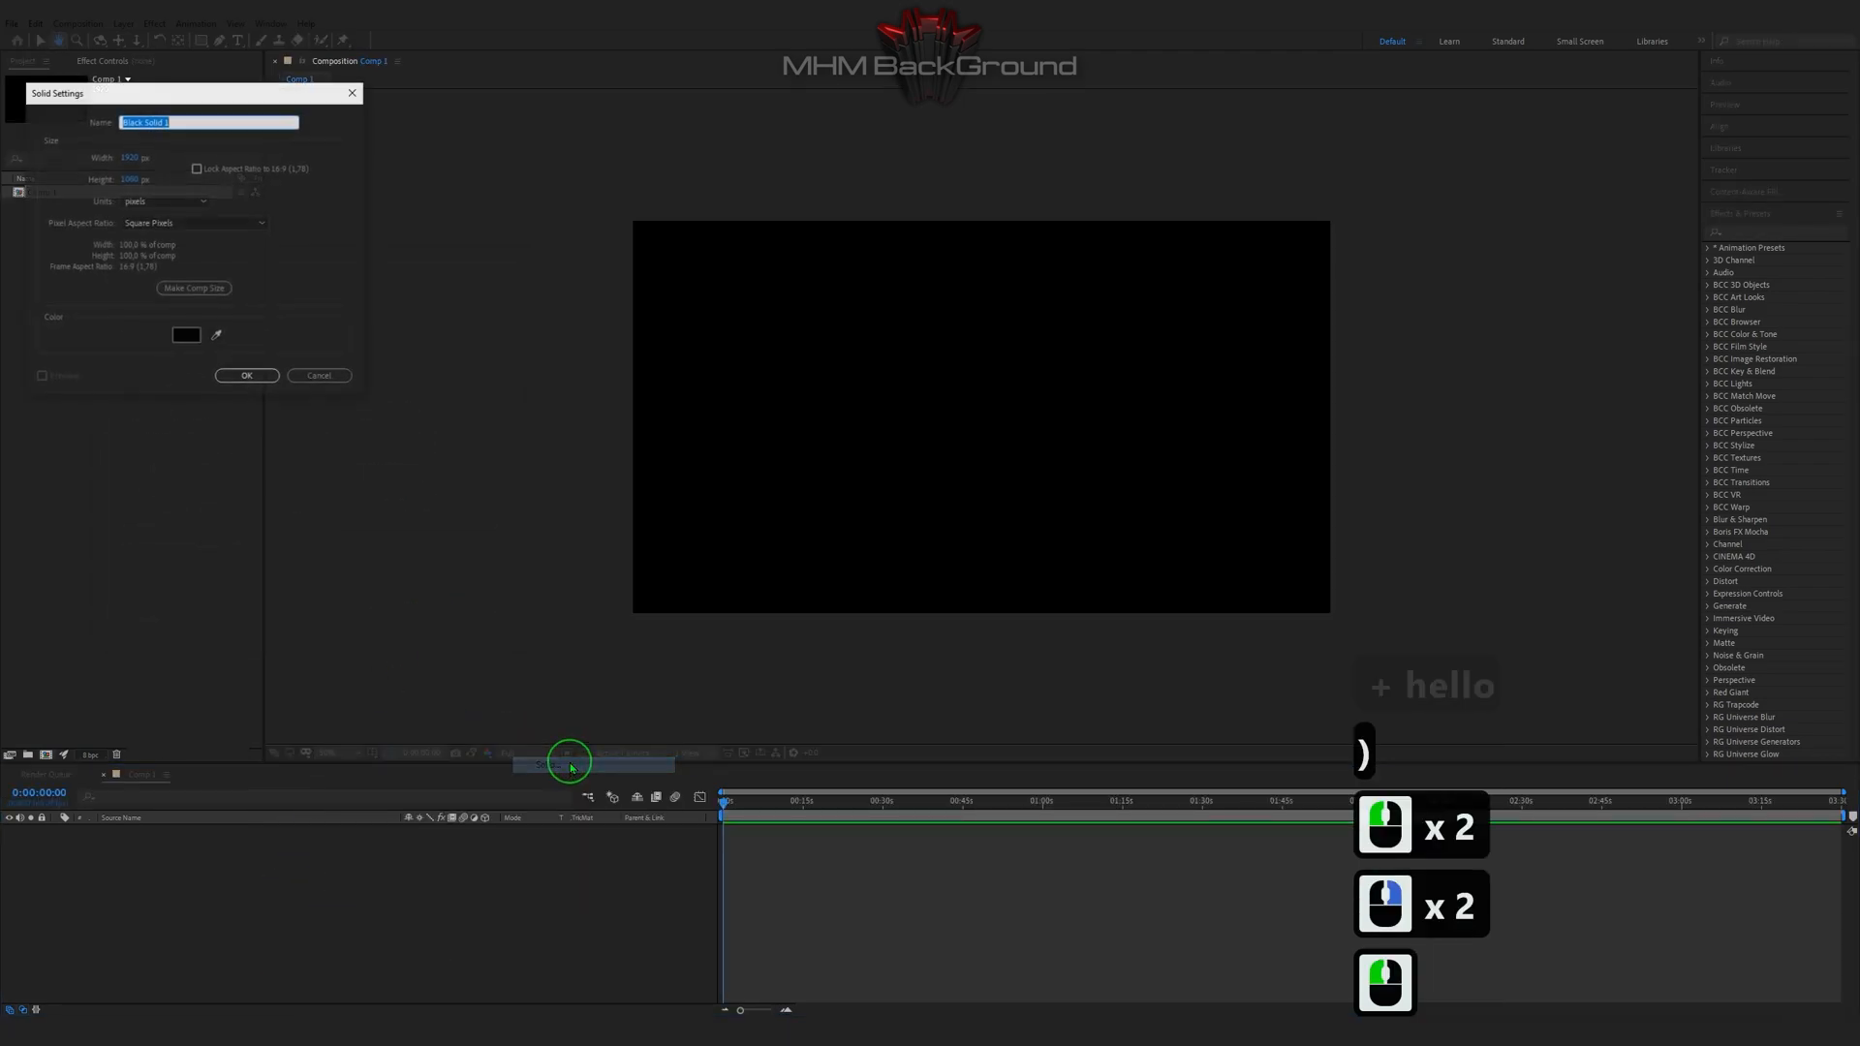
# Step: Create a new black solid layer named 'Optical' in Comp 1
pyautogui.write('Optical Flares')
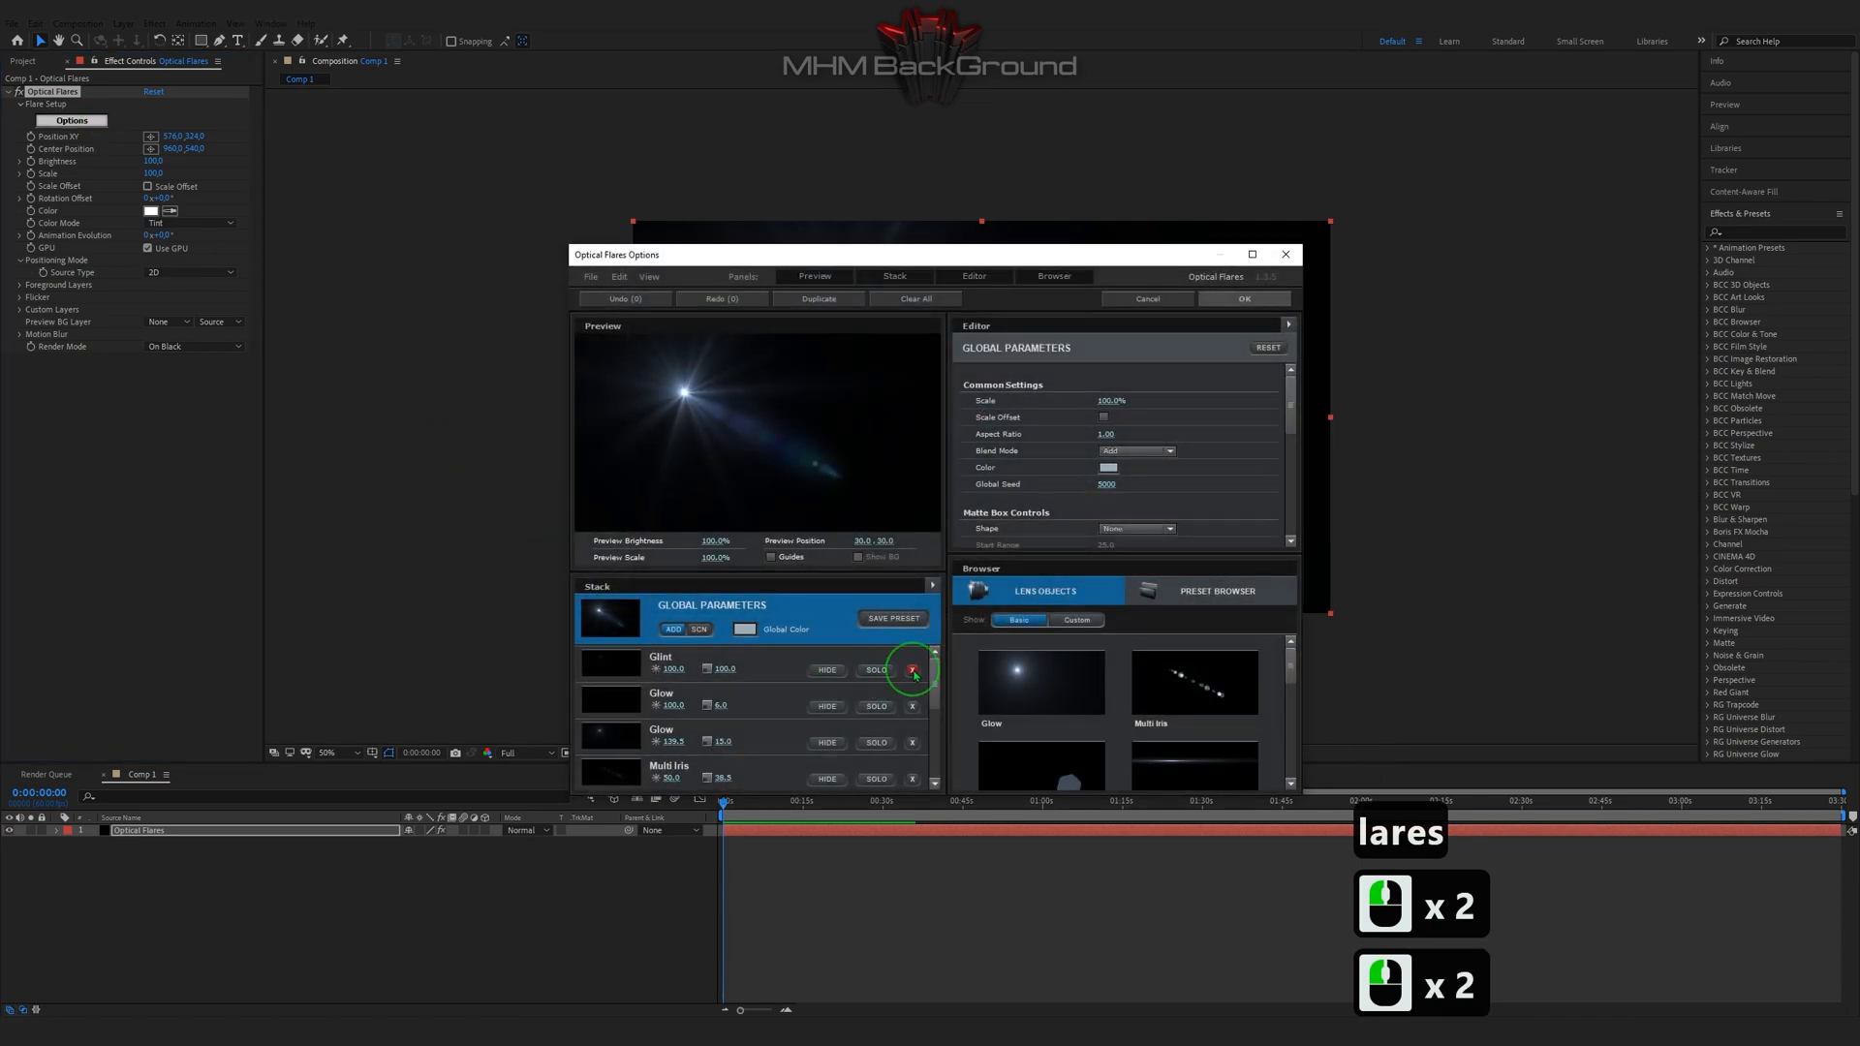
# Step: Remove the default Glint element and give the remaining Streak a purple hue
pyautogui.click(911, 669)
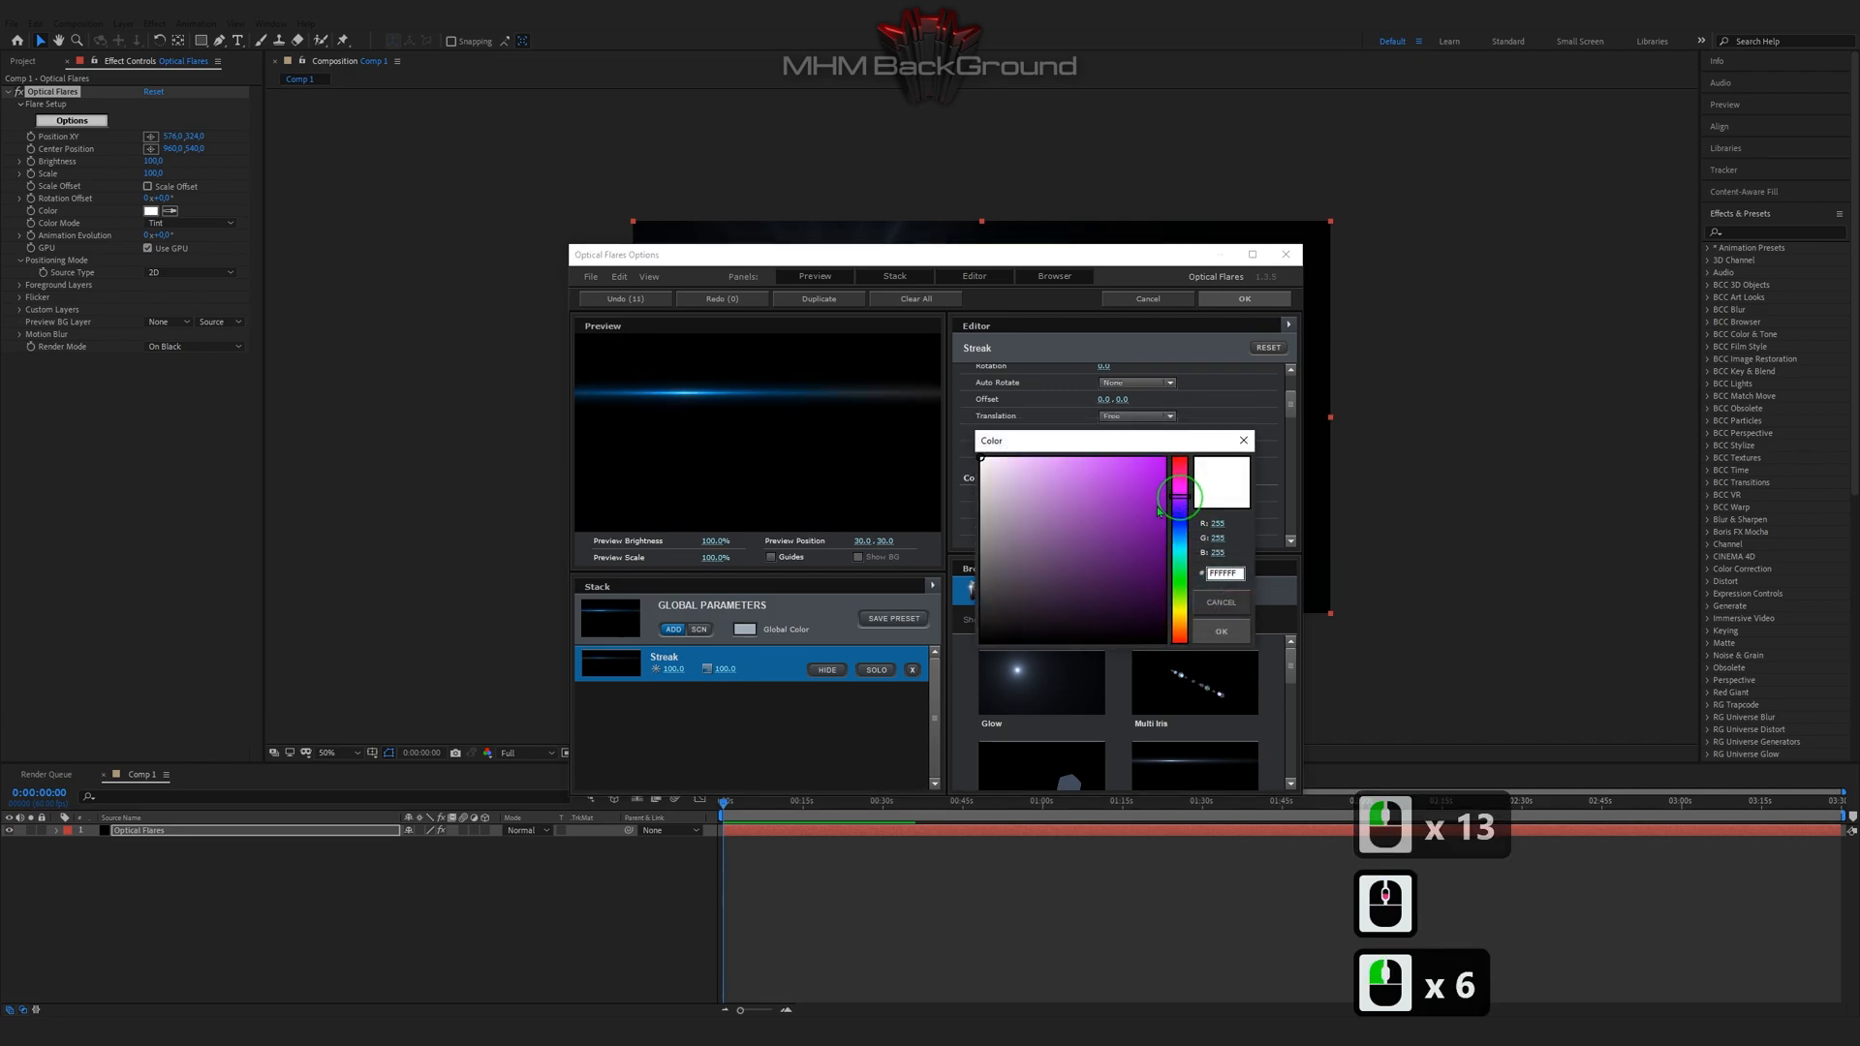
pyautogui.click(1221, 632)
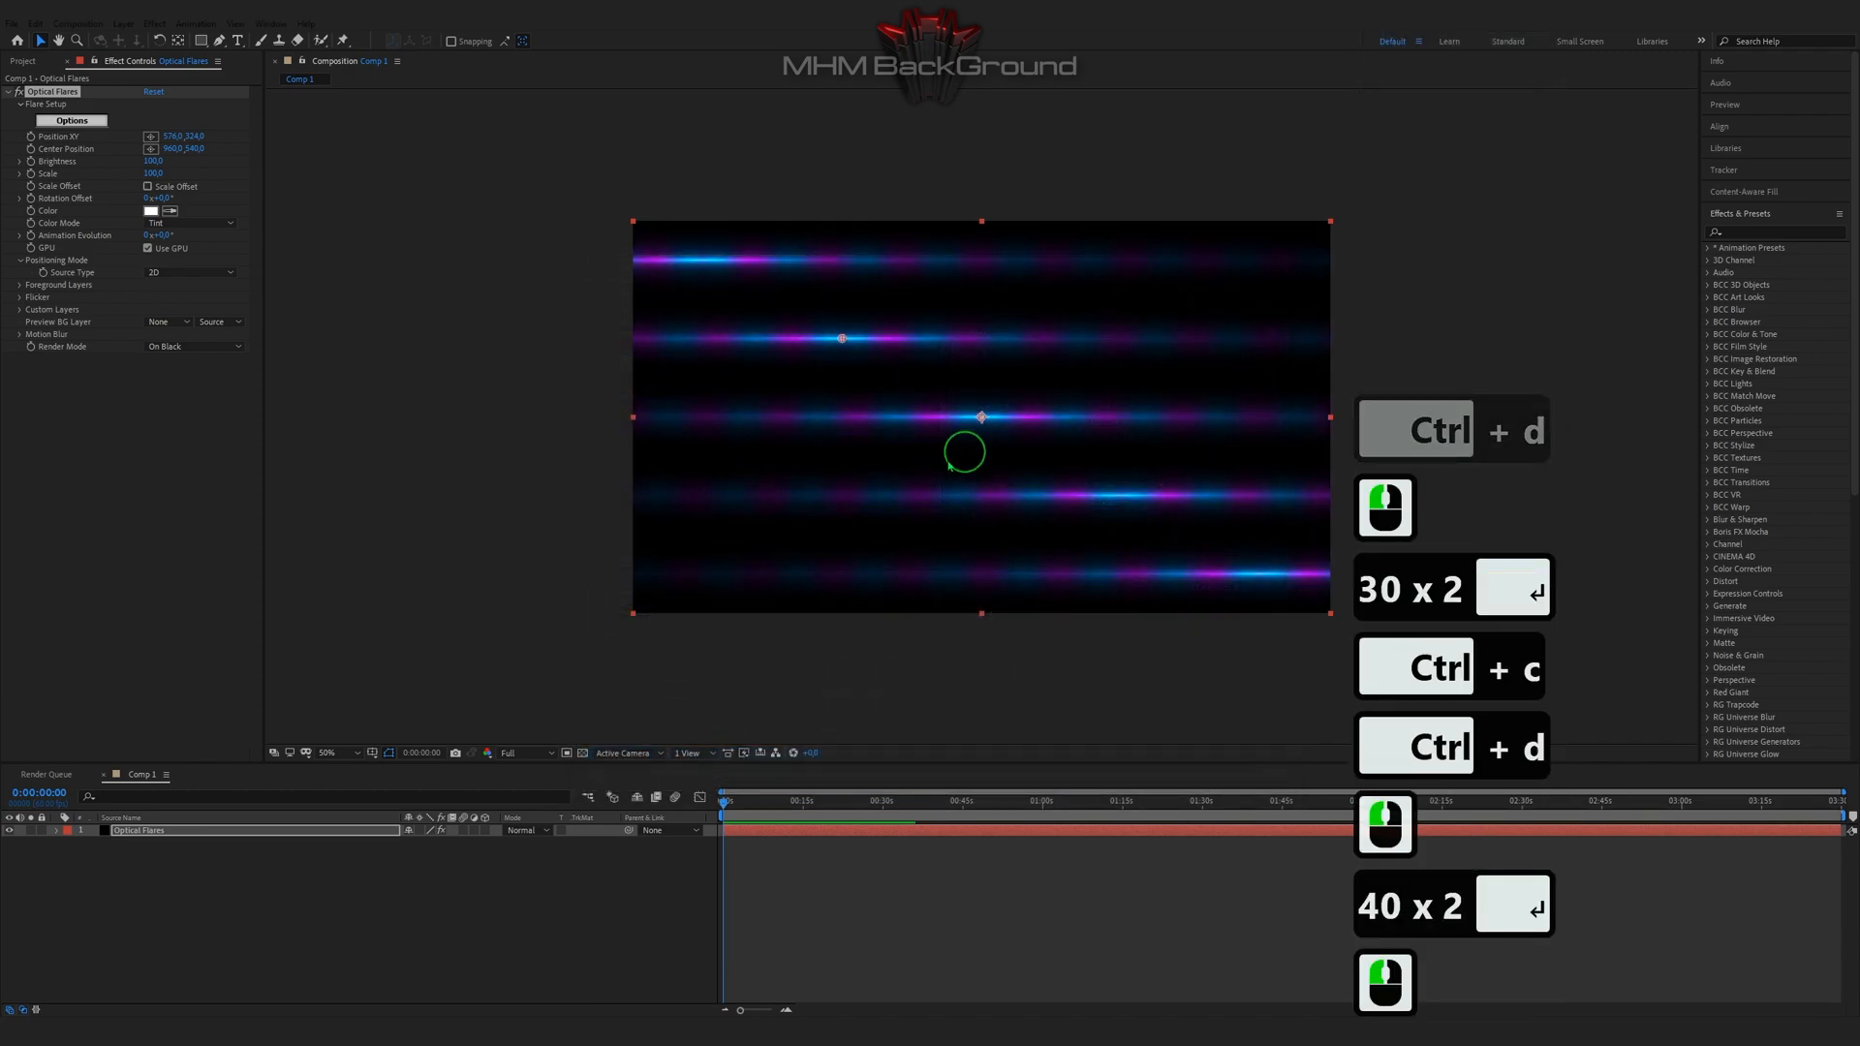
# Step: Set the flare's Position XY in Effect Controls, entering 190 for the second value
pyautogui.click(174, 136)
pyautogui.write('44')
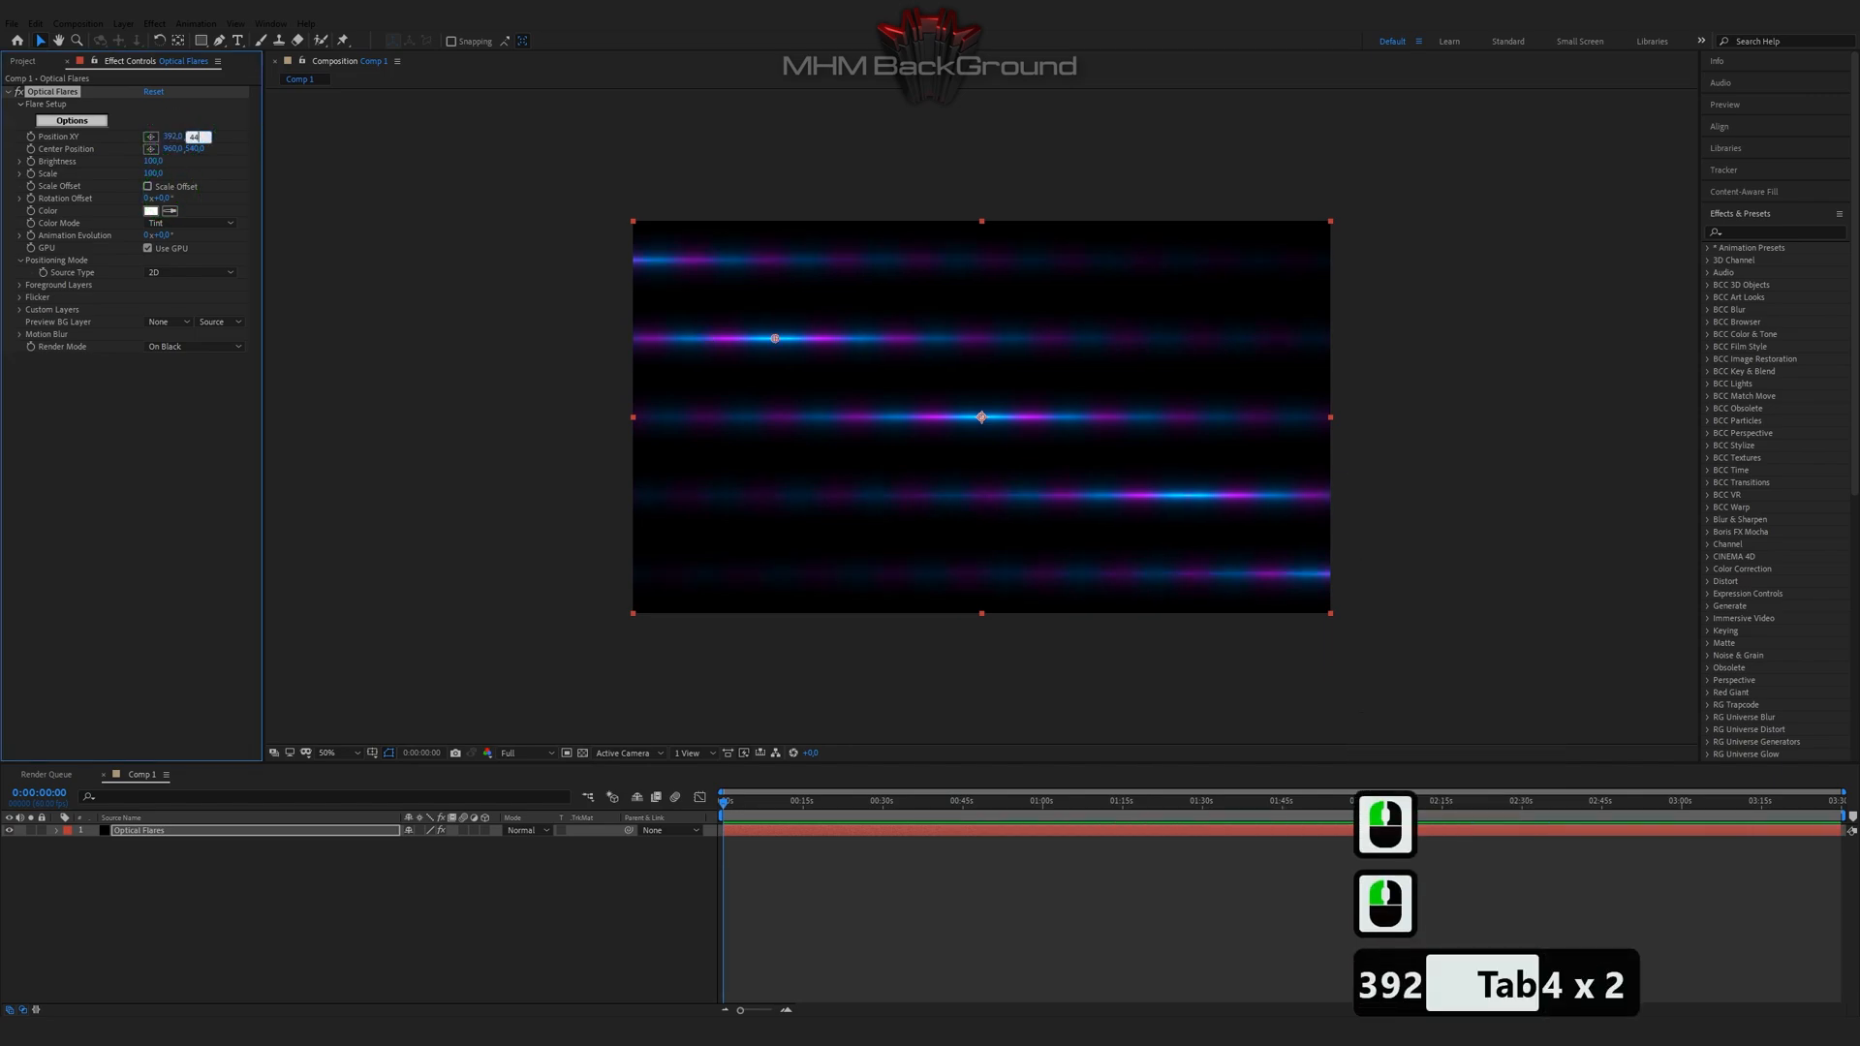
pyautogui.press('Tab')
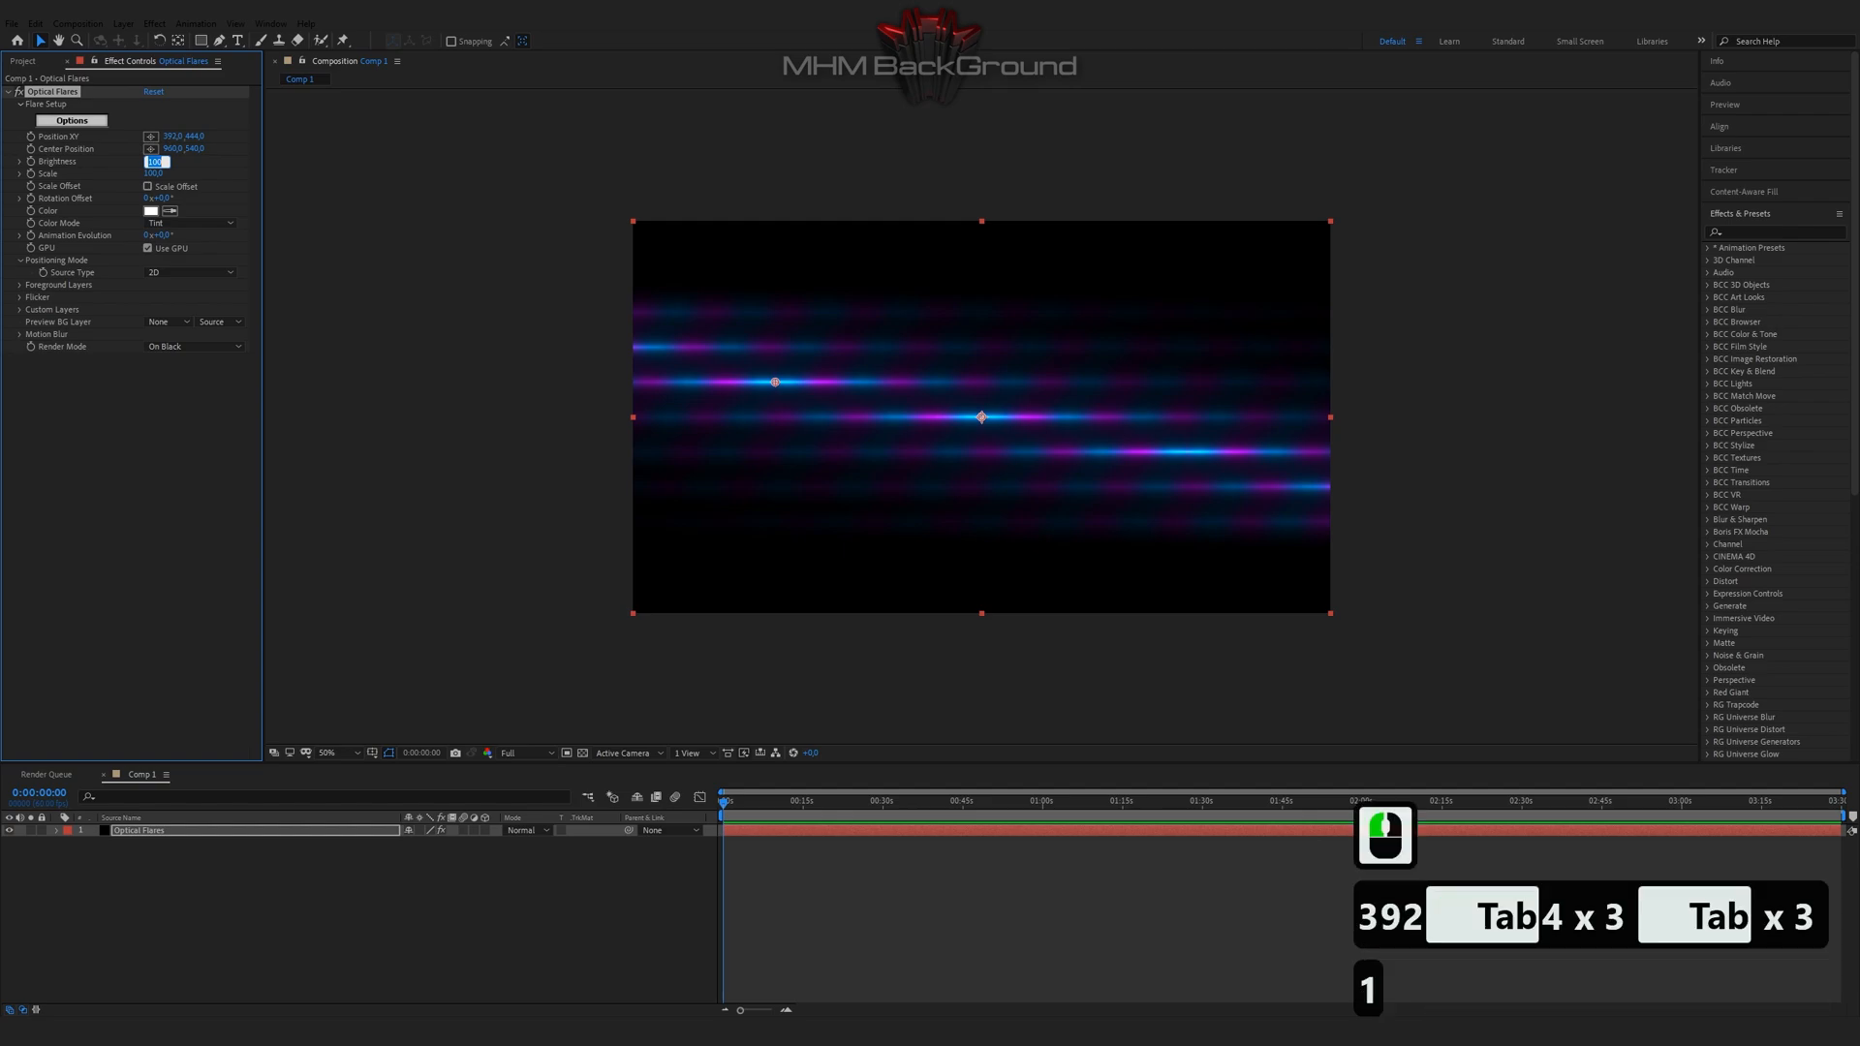
pyautogui.write('190')
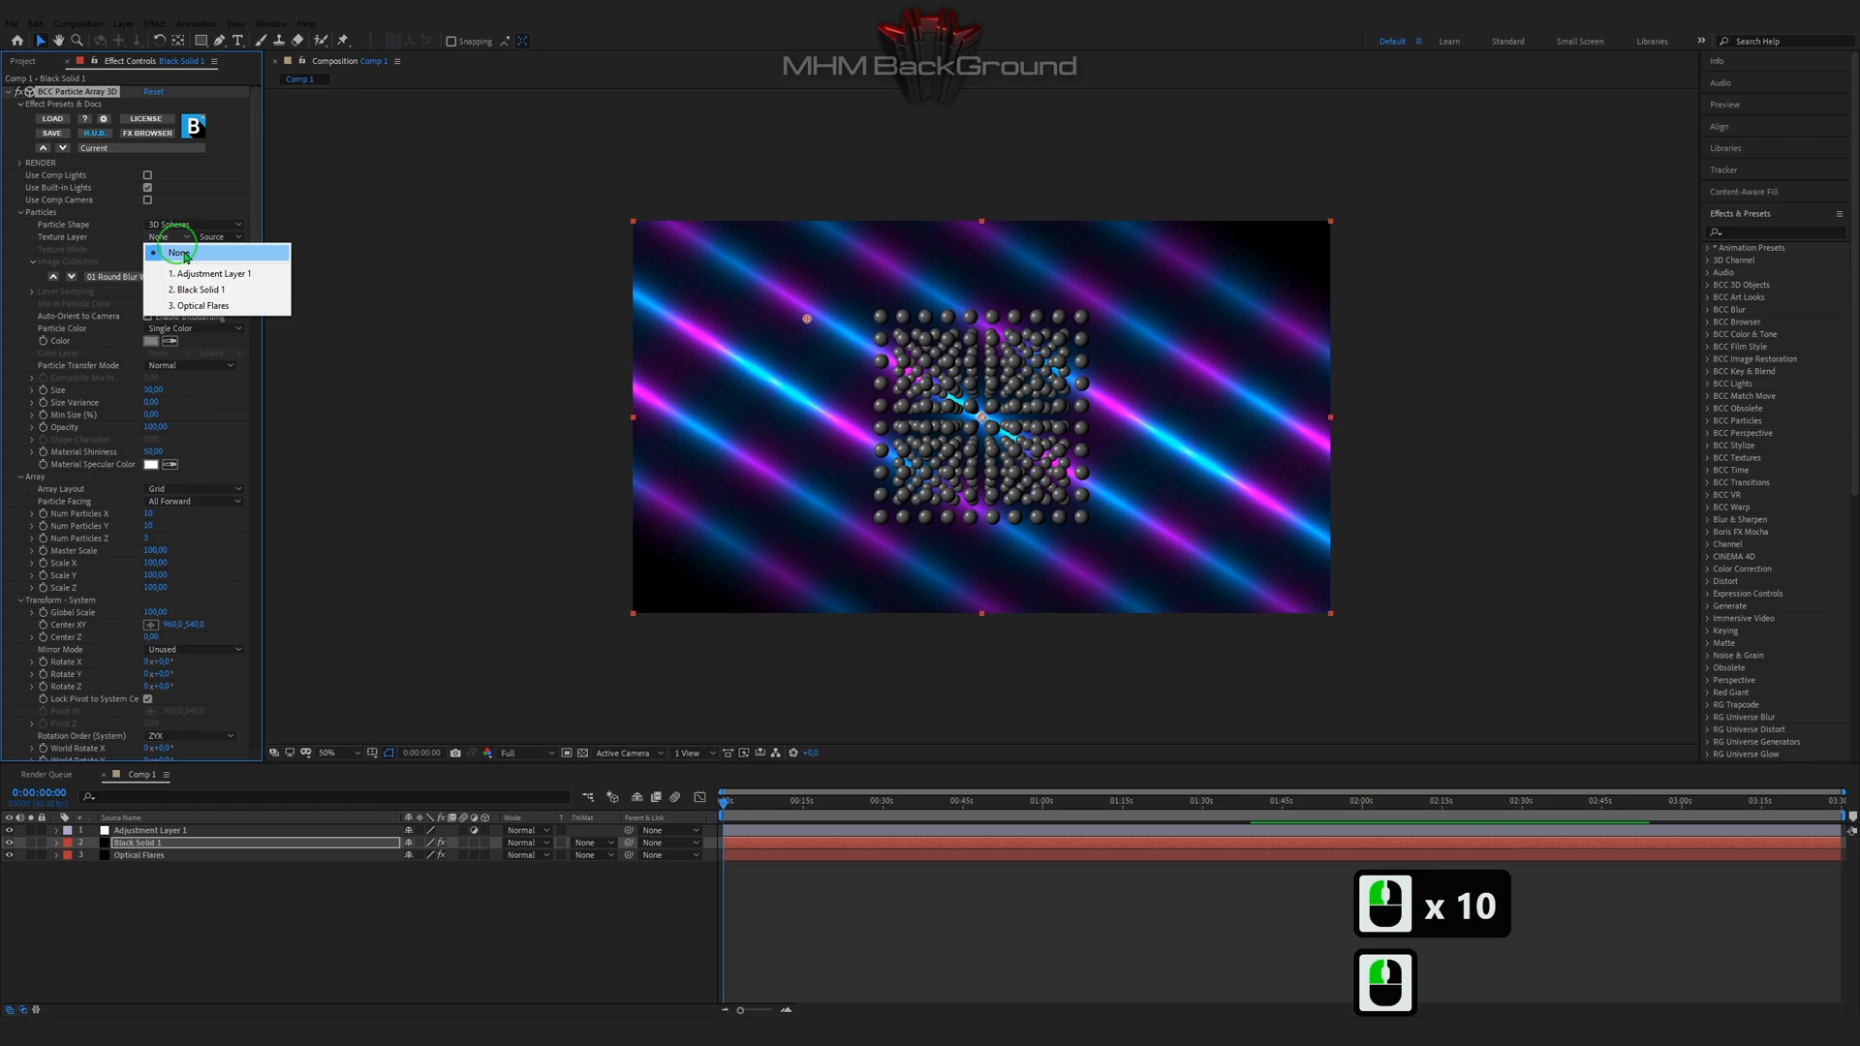
# Step: Leave the texture source empty and set Particle Color to Layer XY sampling 3. Optical Flares
pyautogui.click(203, 307)
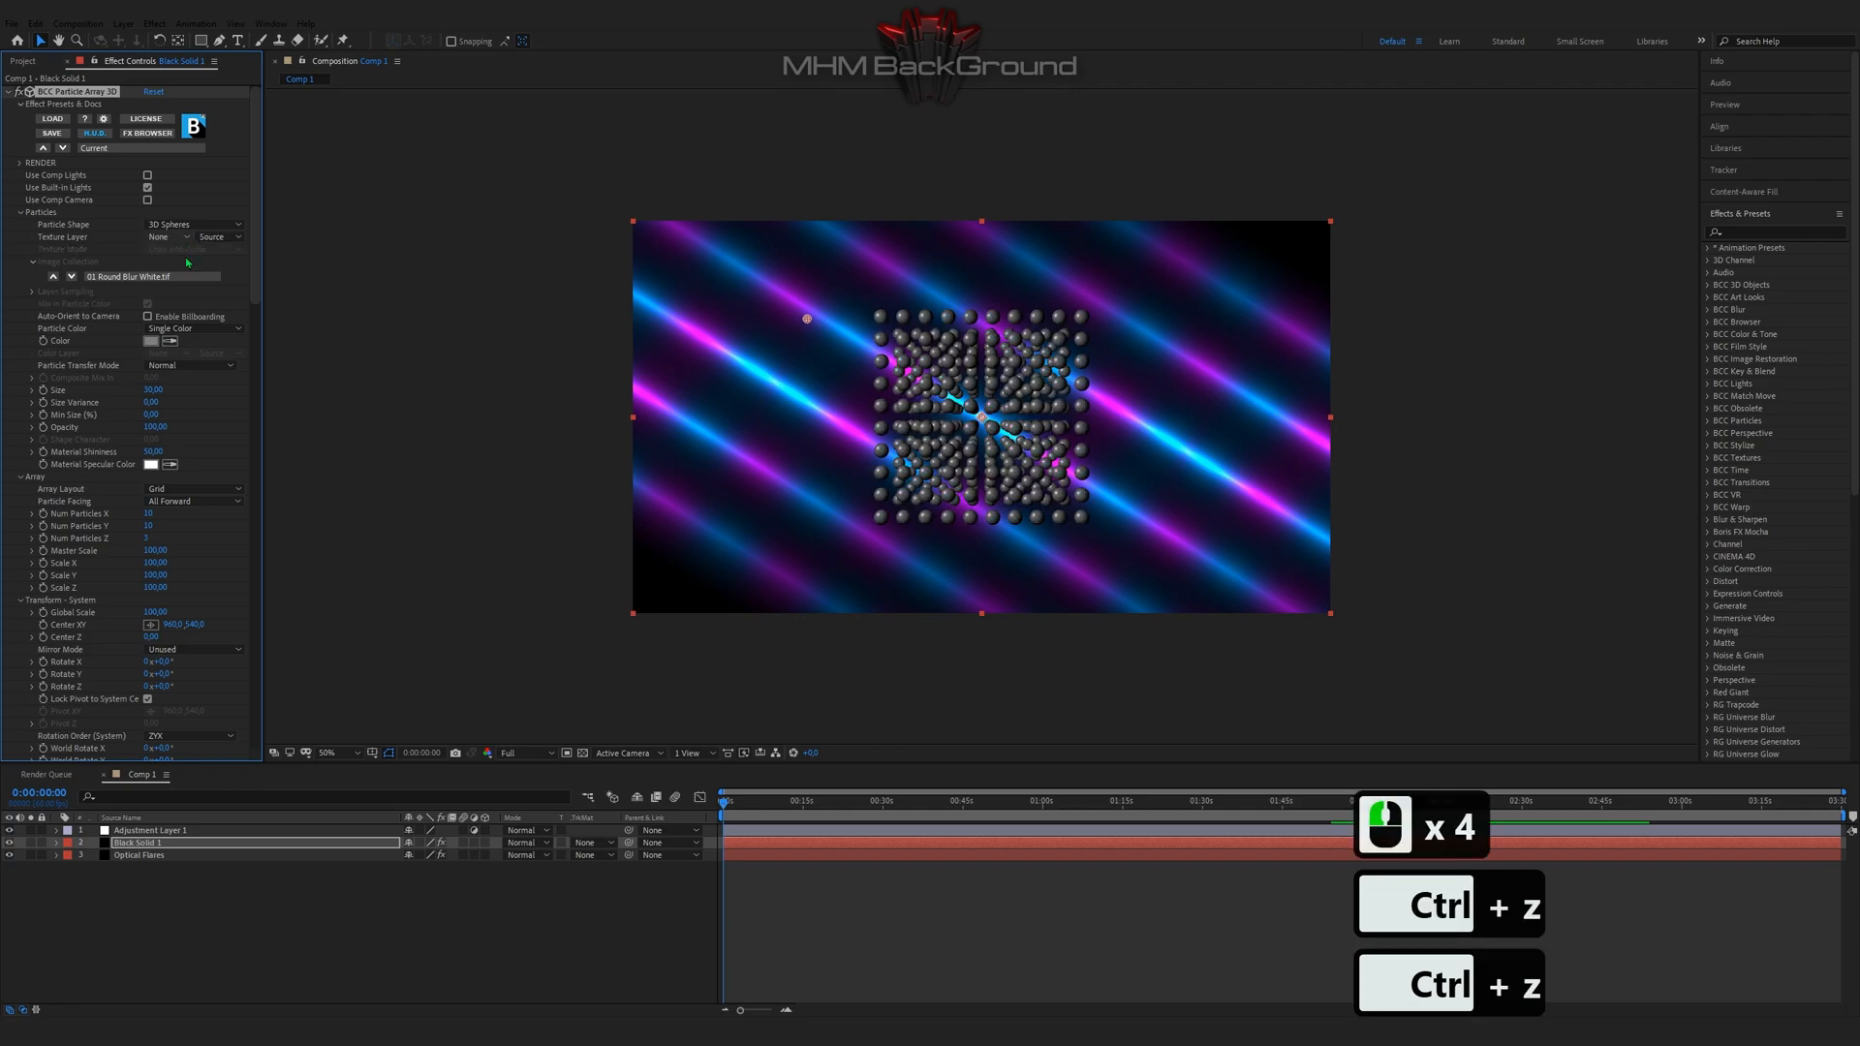
pyautogui.click(159, 353)
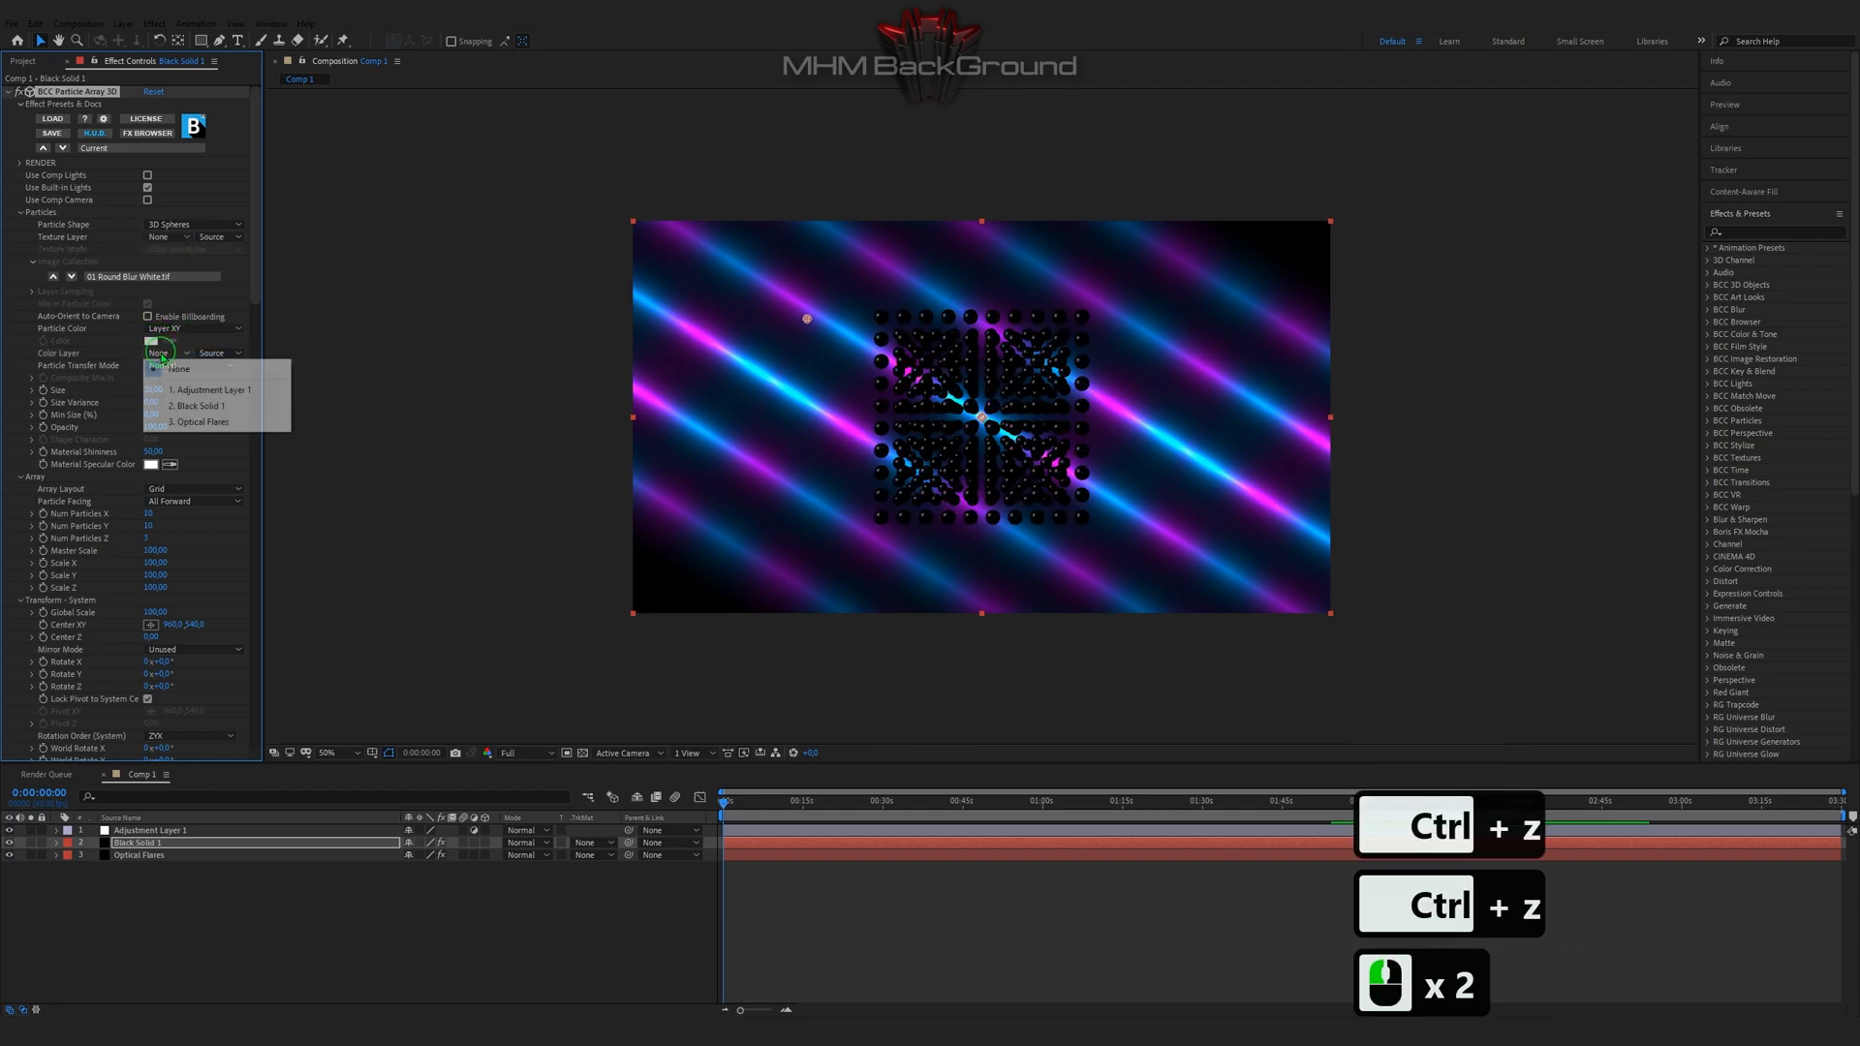
pyautogui.click(200, 422)
pyautogui.write('82')
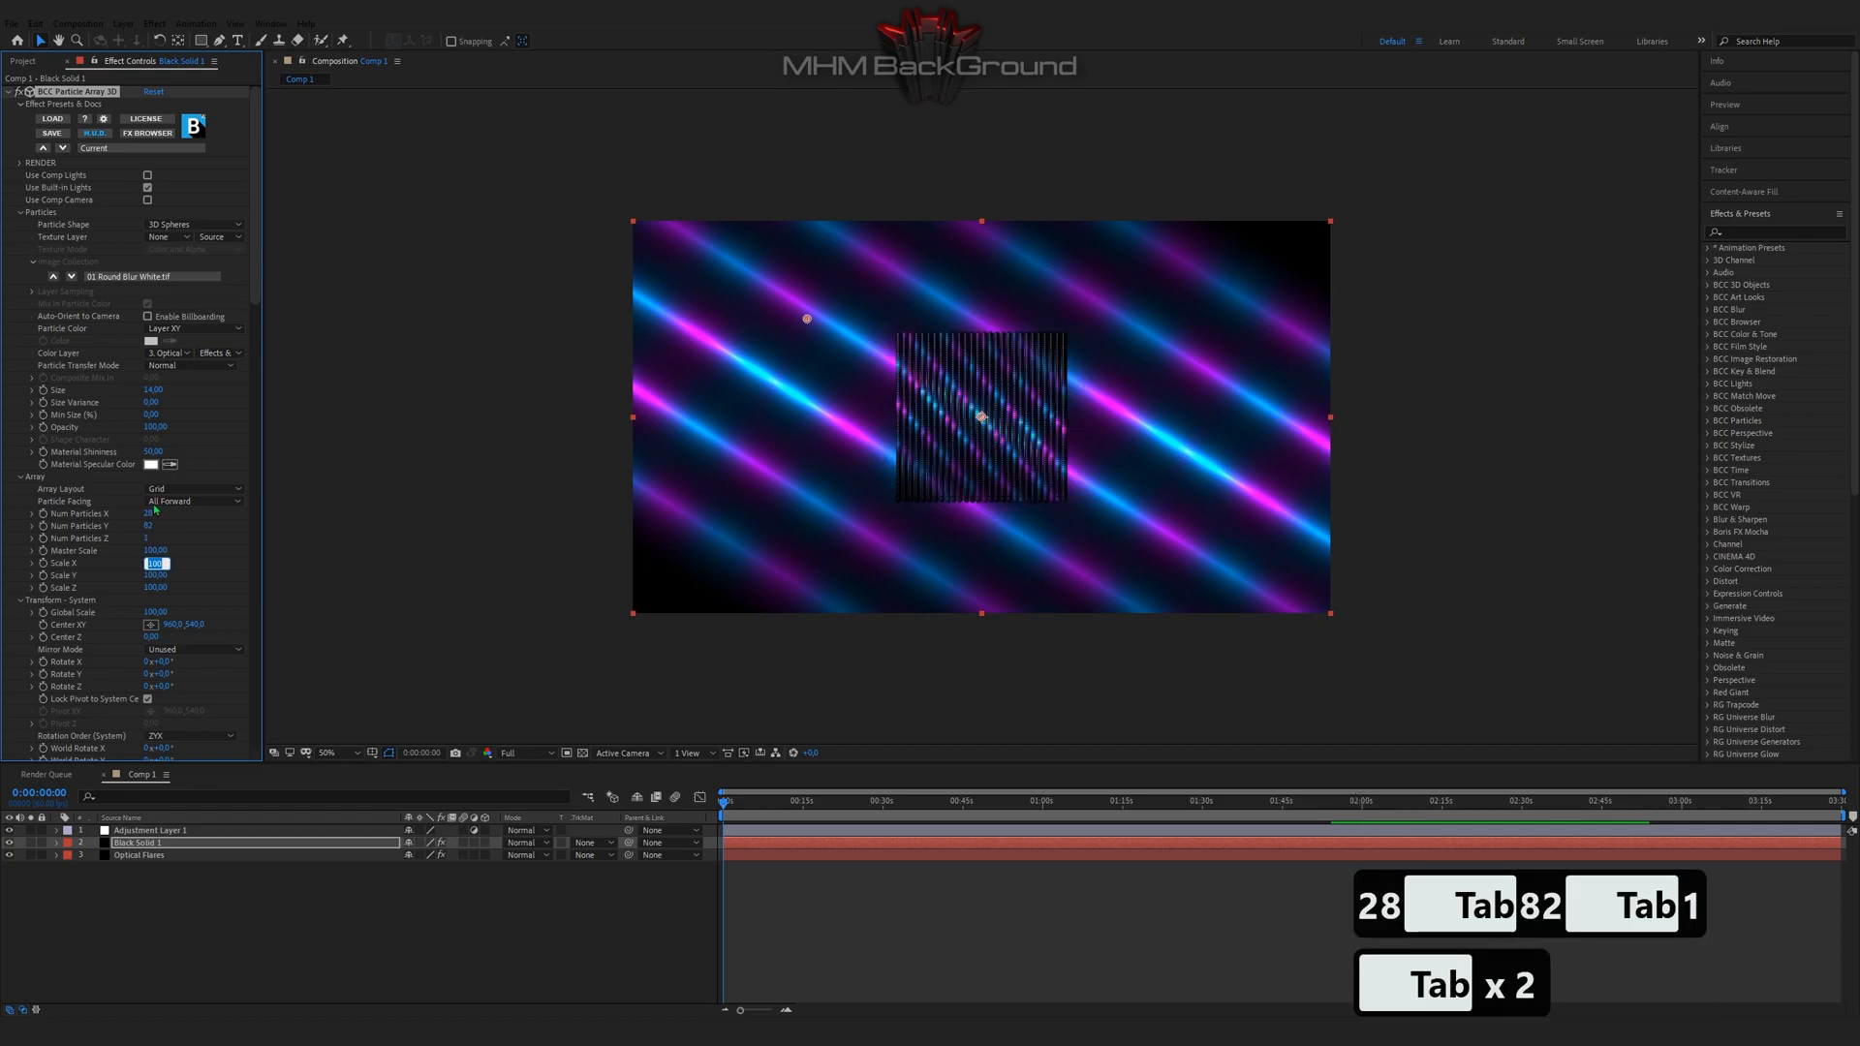
# Step: Set the particle grid Scale X to 431 and Rotate Z to 45°
pyautogui.write('431,')
pyautogui.click(157, 574)
pyautogui.write('442')
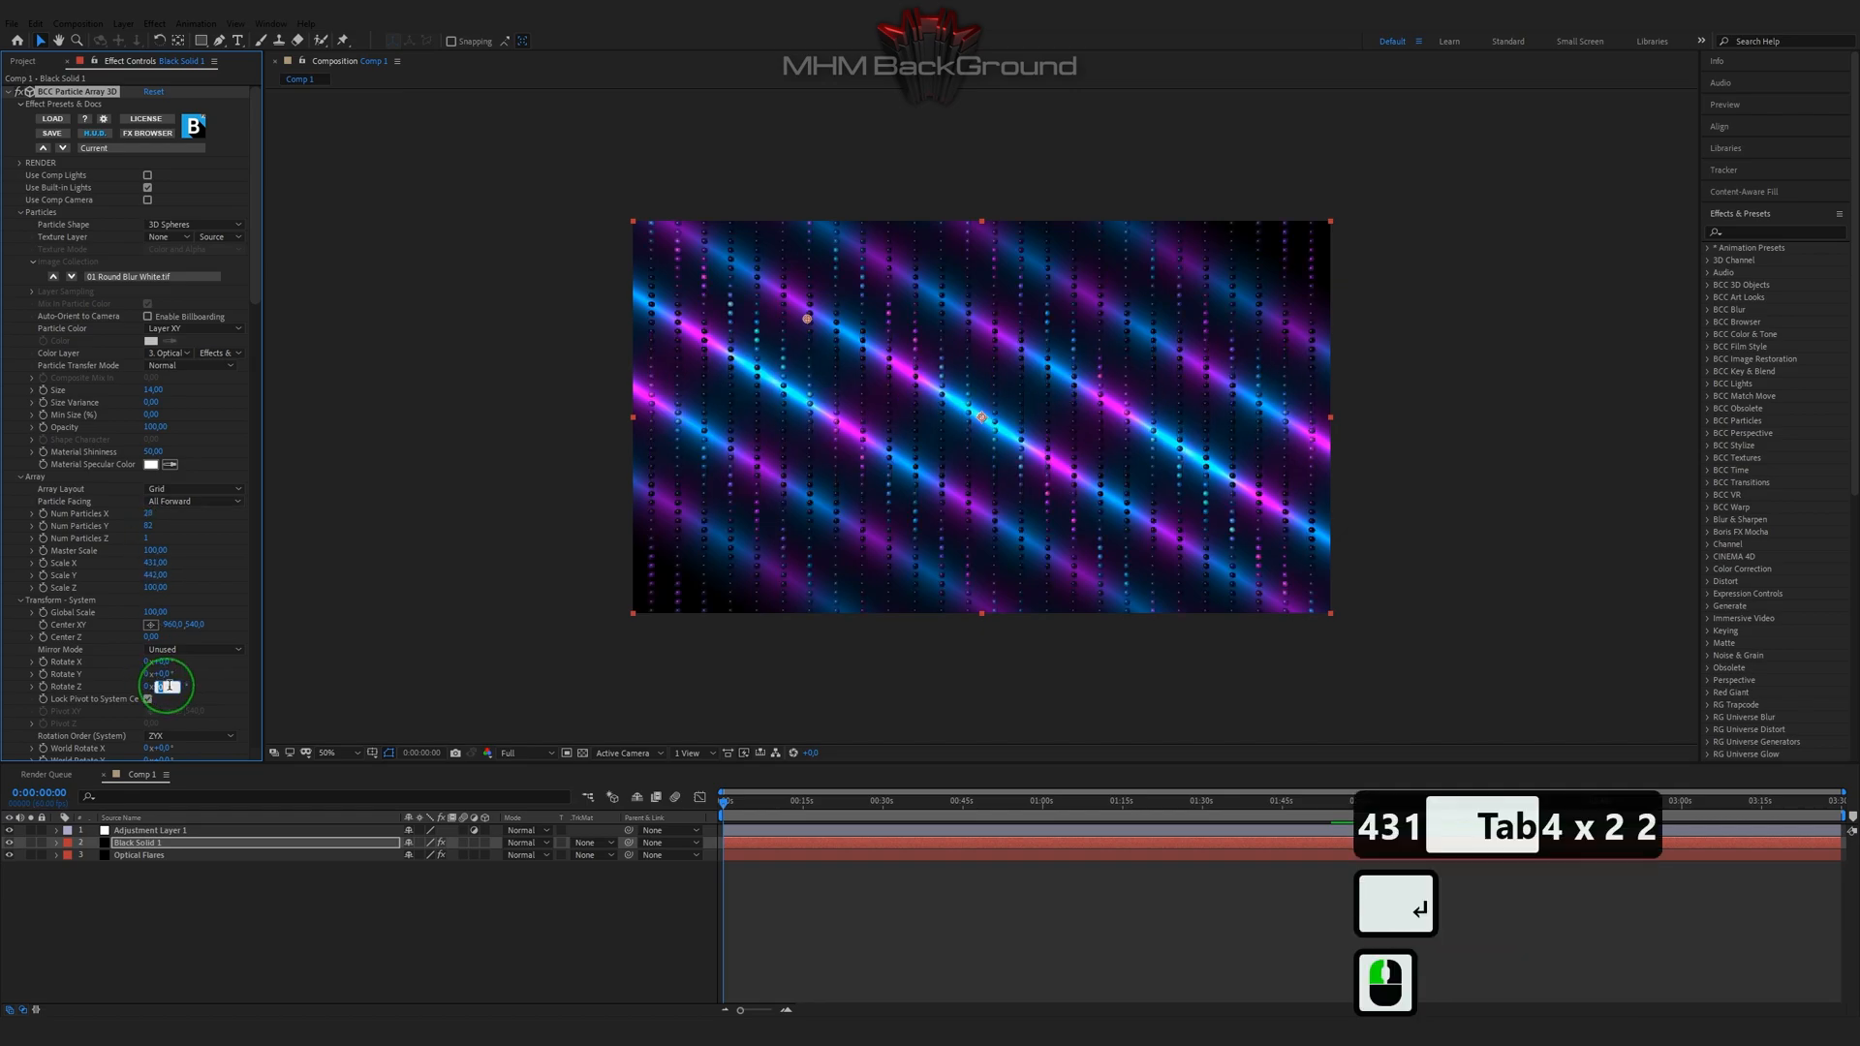
pyautogui.write('45')
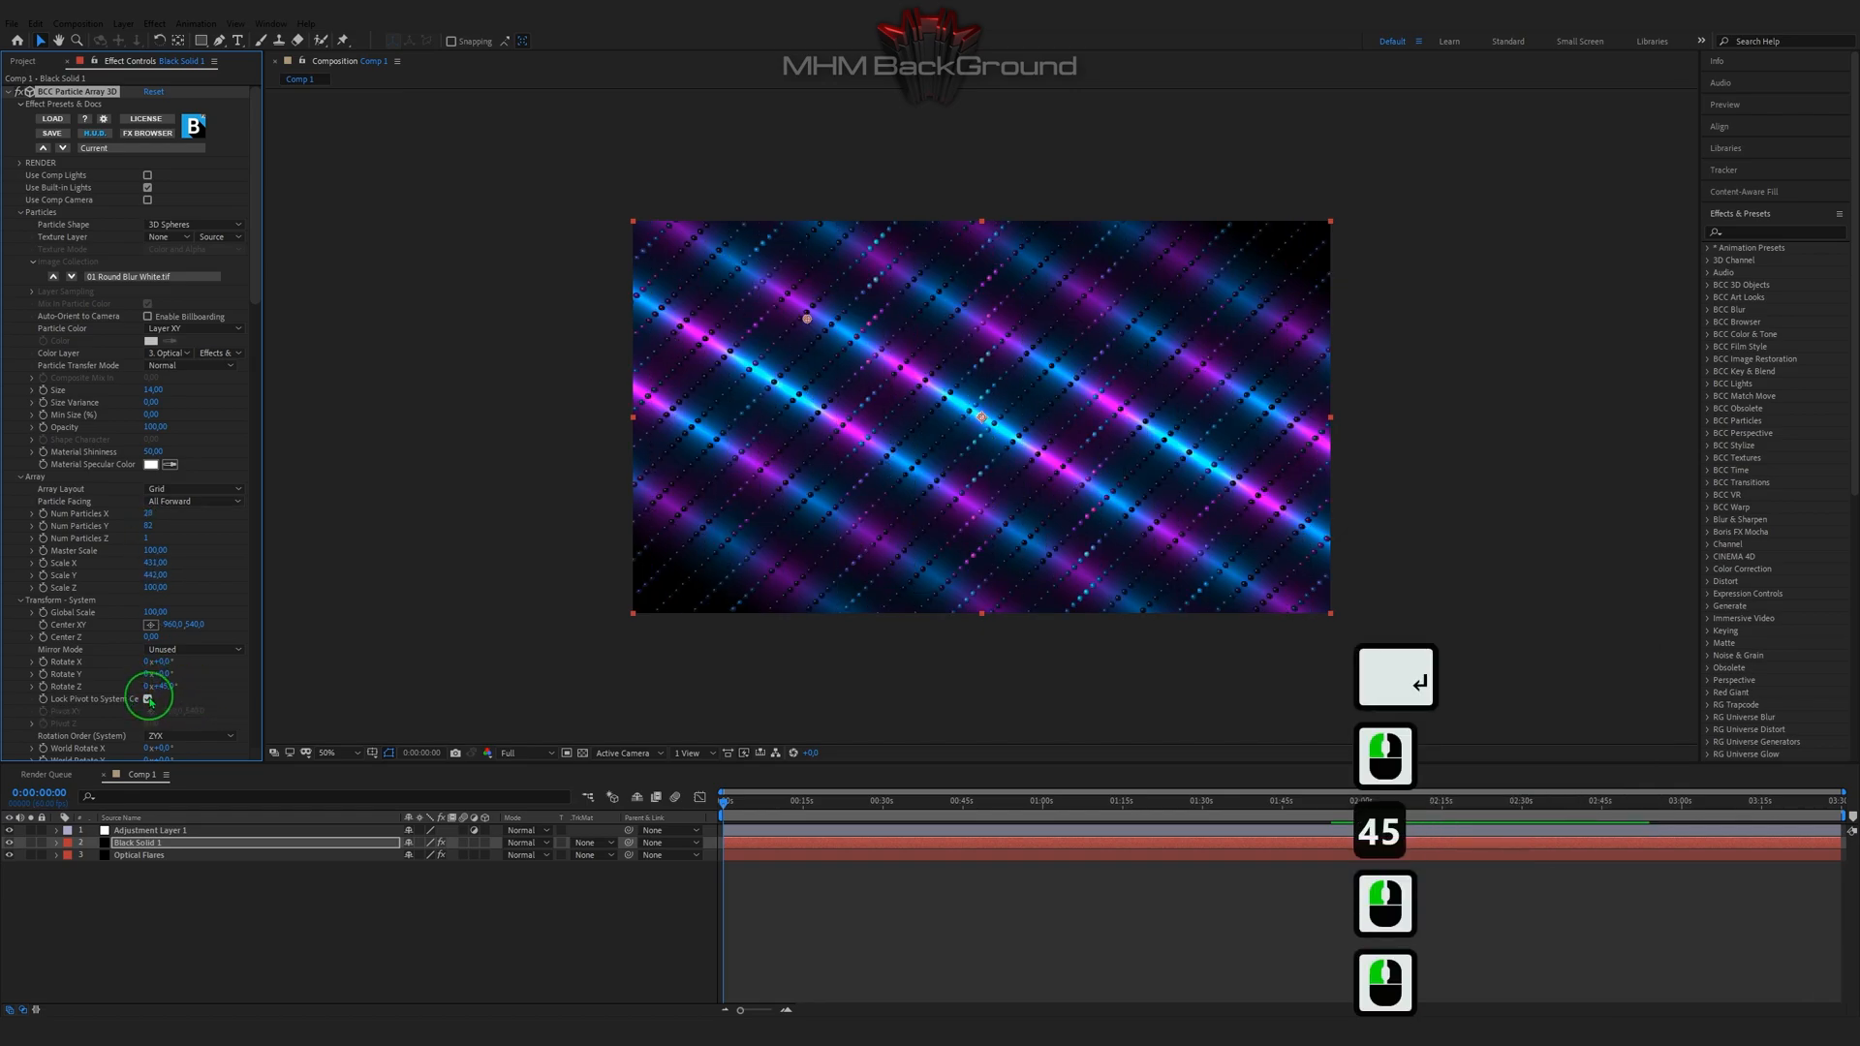
pyautogui.scroll(-3)
pyautogui.write('931')
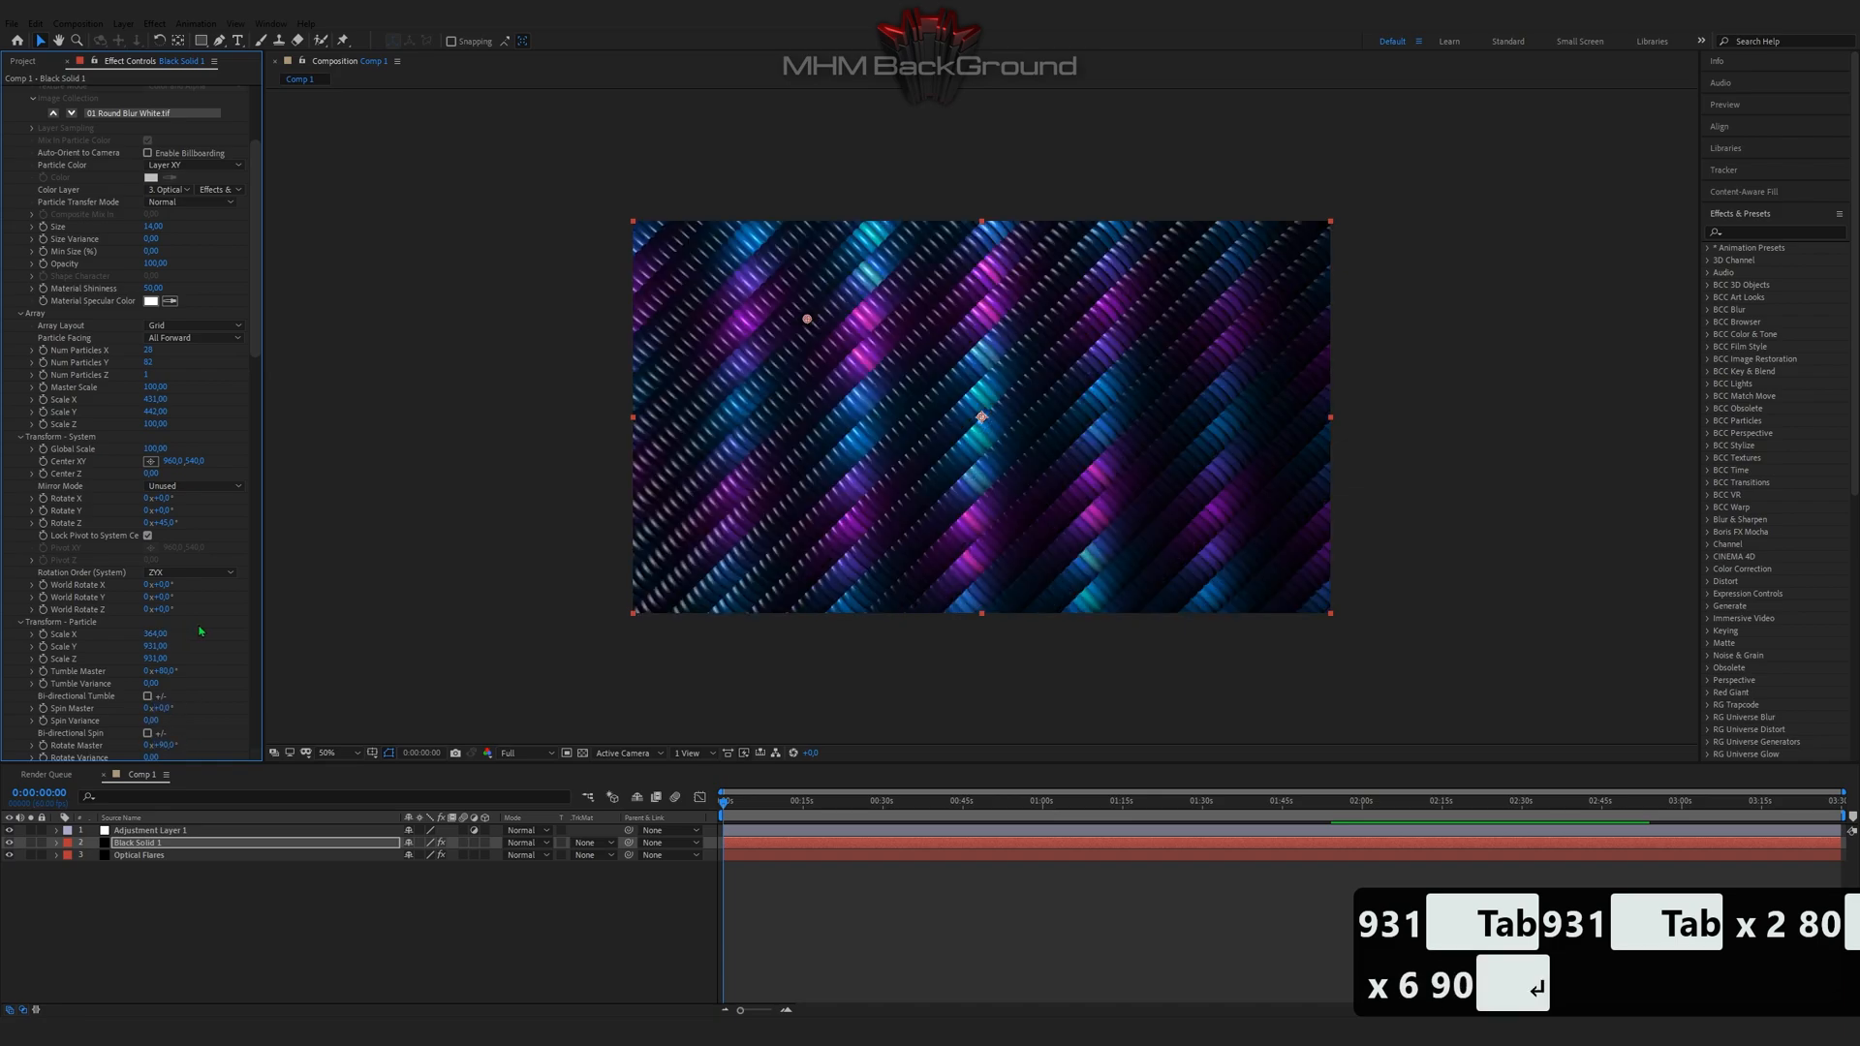
# Step: Set the Built-in Lights L1 Color to red
pyautogui.scroll(-3)
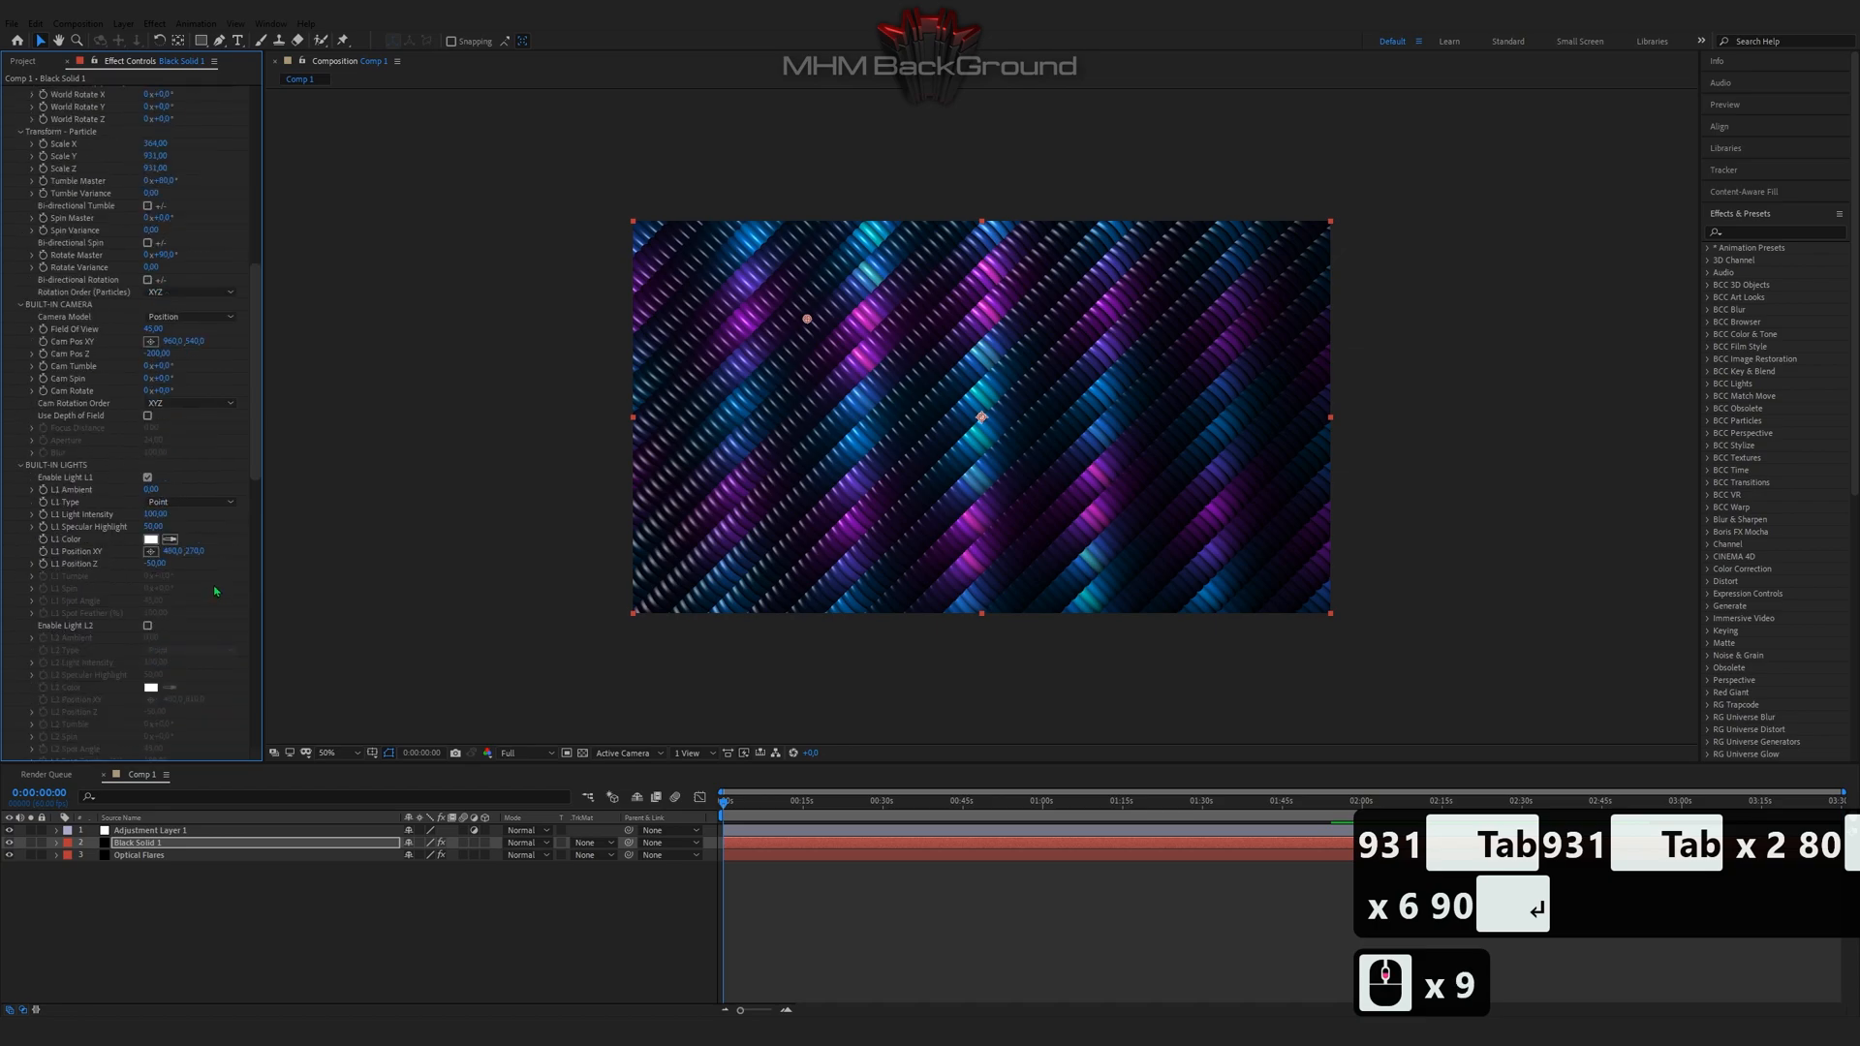
pyautogui.scroll(-3)
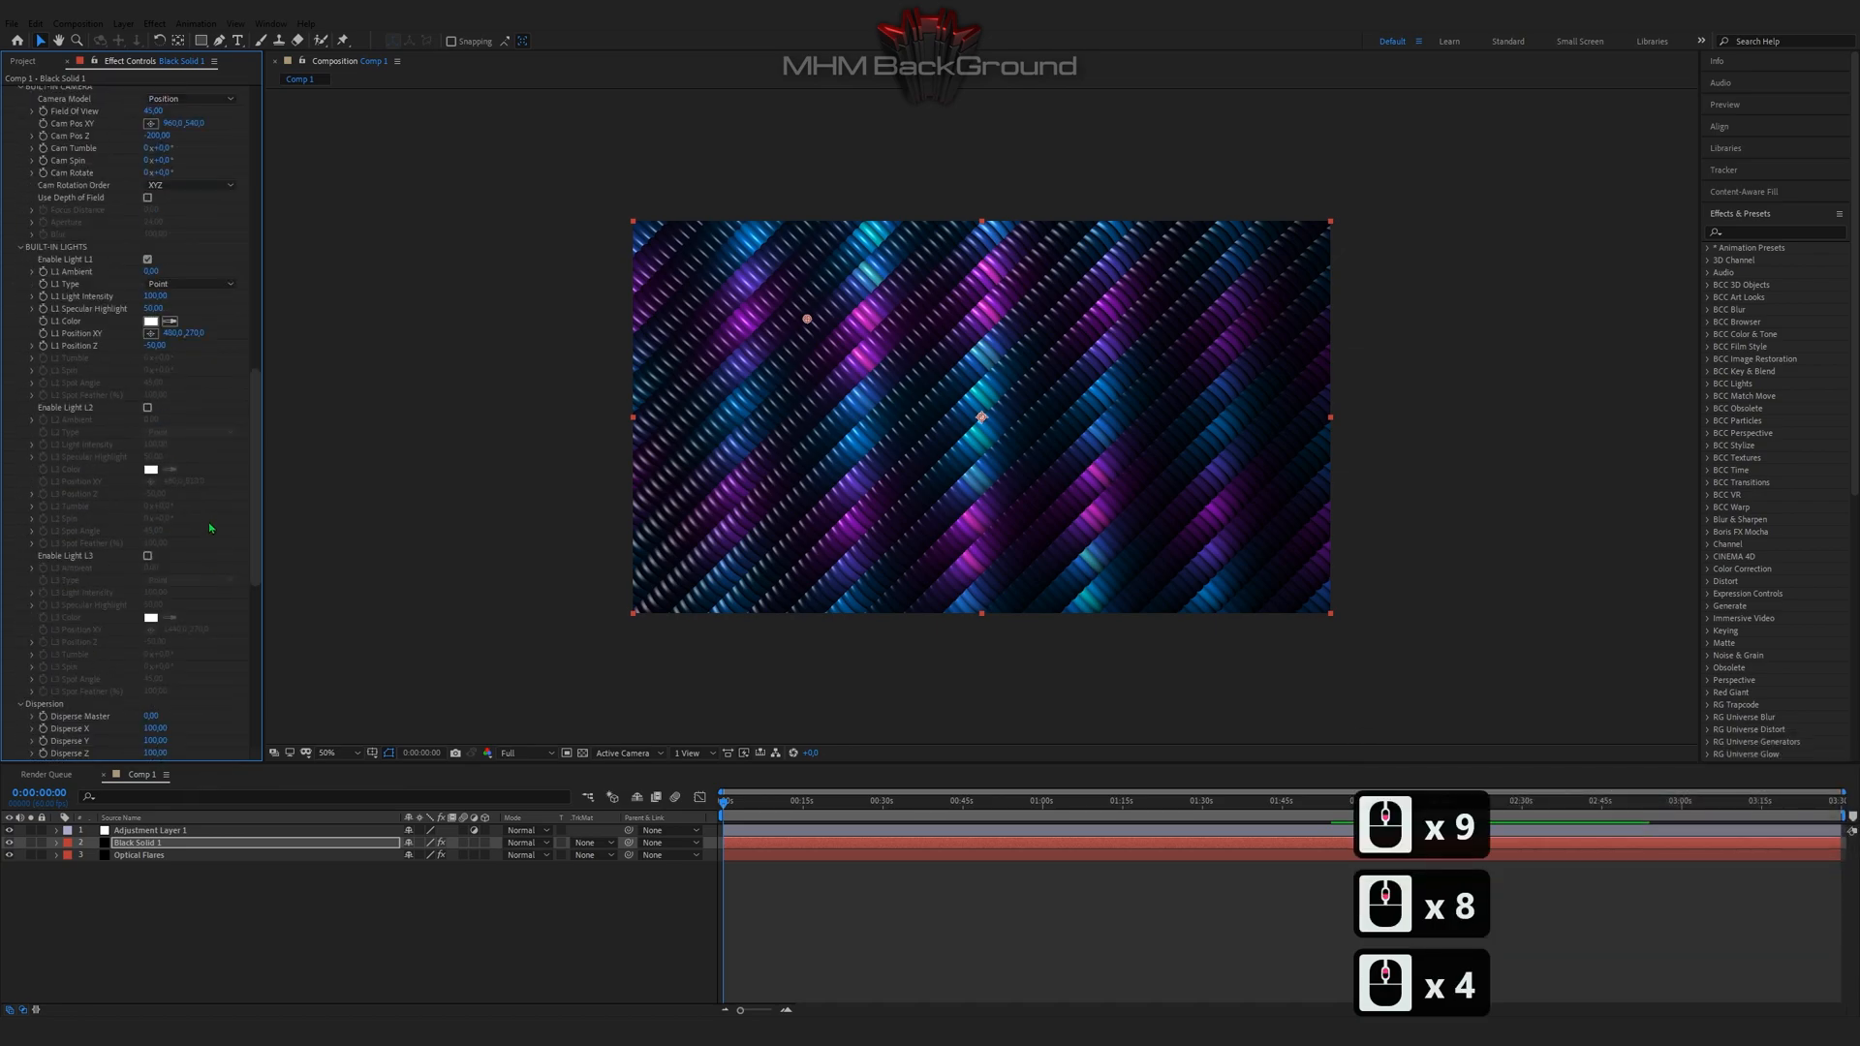
pyautogui.click(145, 271)
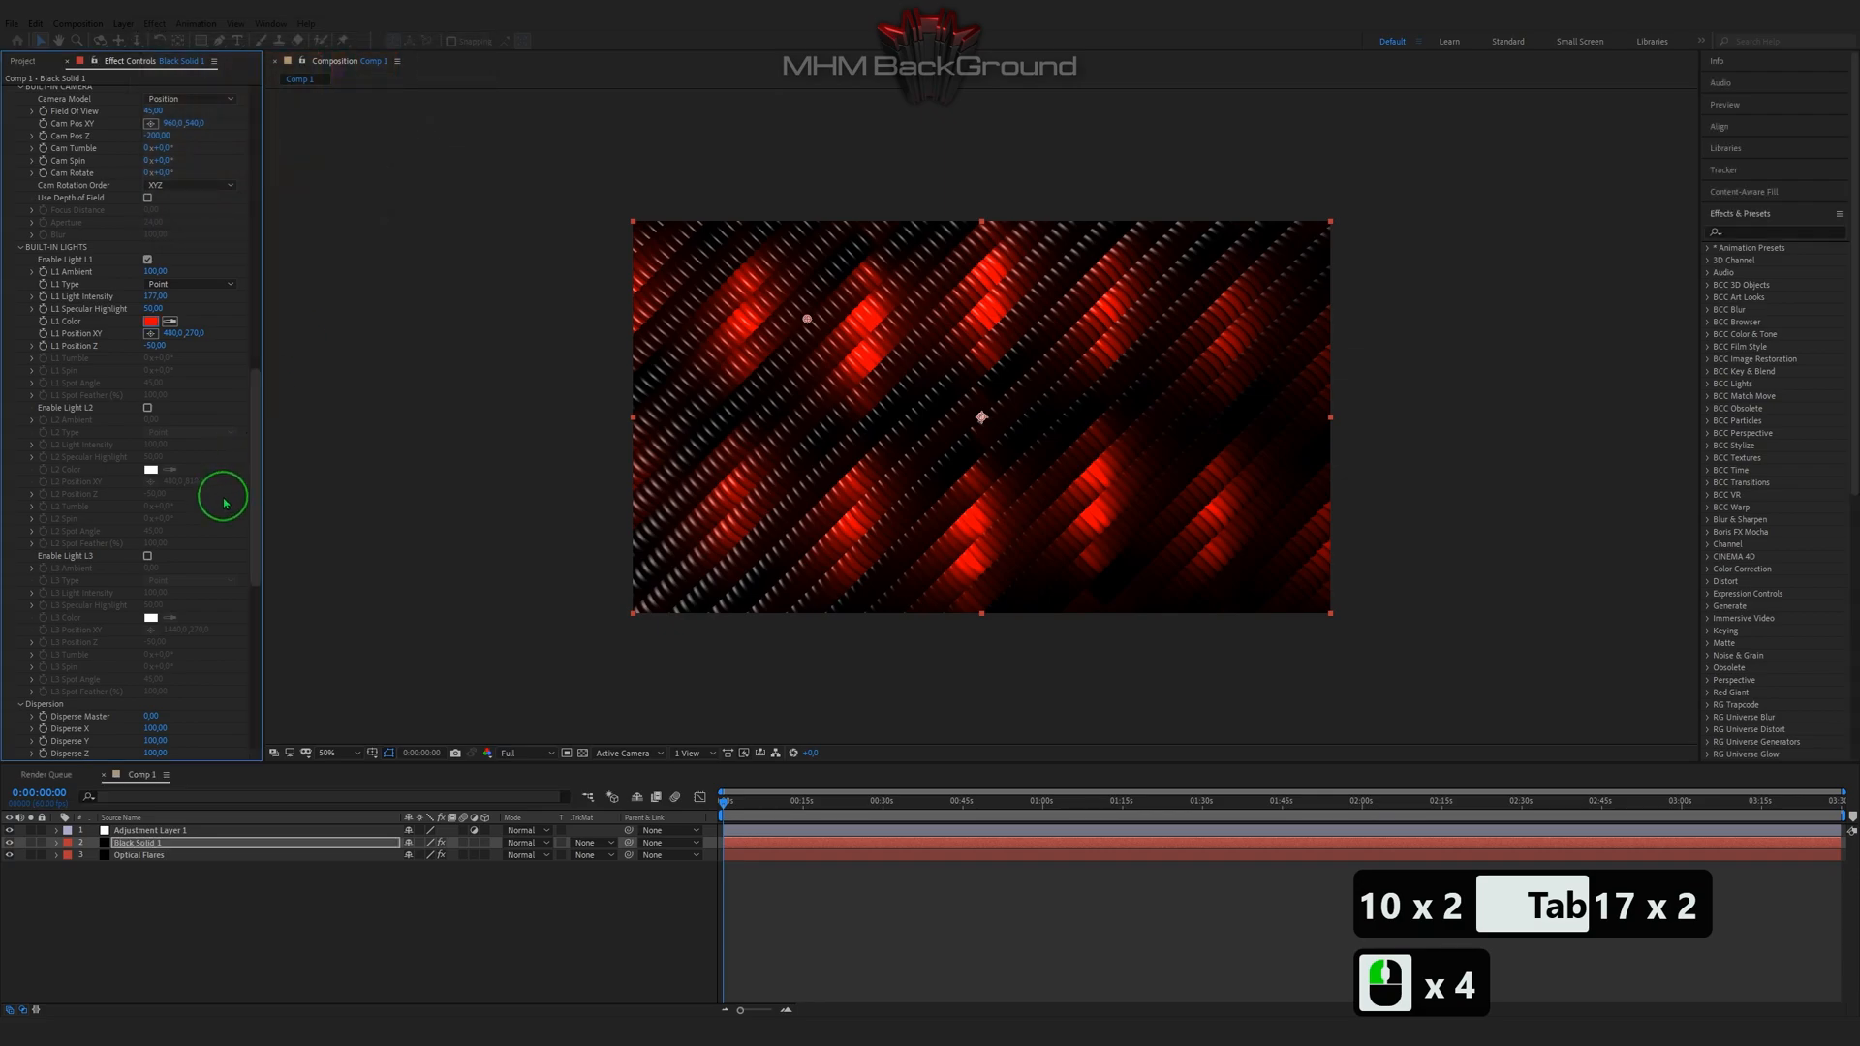
# Step: Set Fractal Noise Apply To to Particle Size and enter a Noise Freq value of 59
pyautogui.scroll(-3)
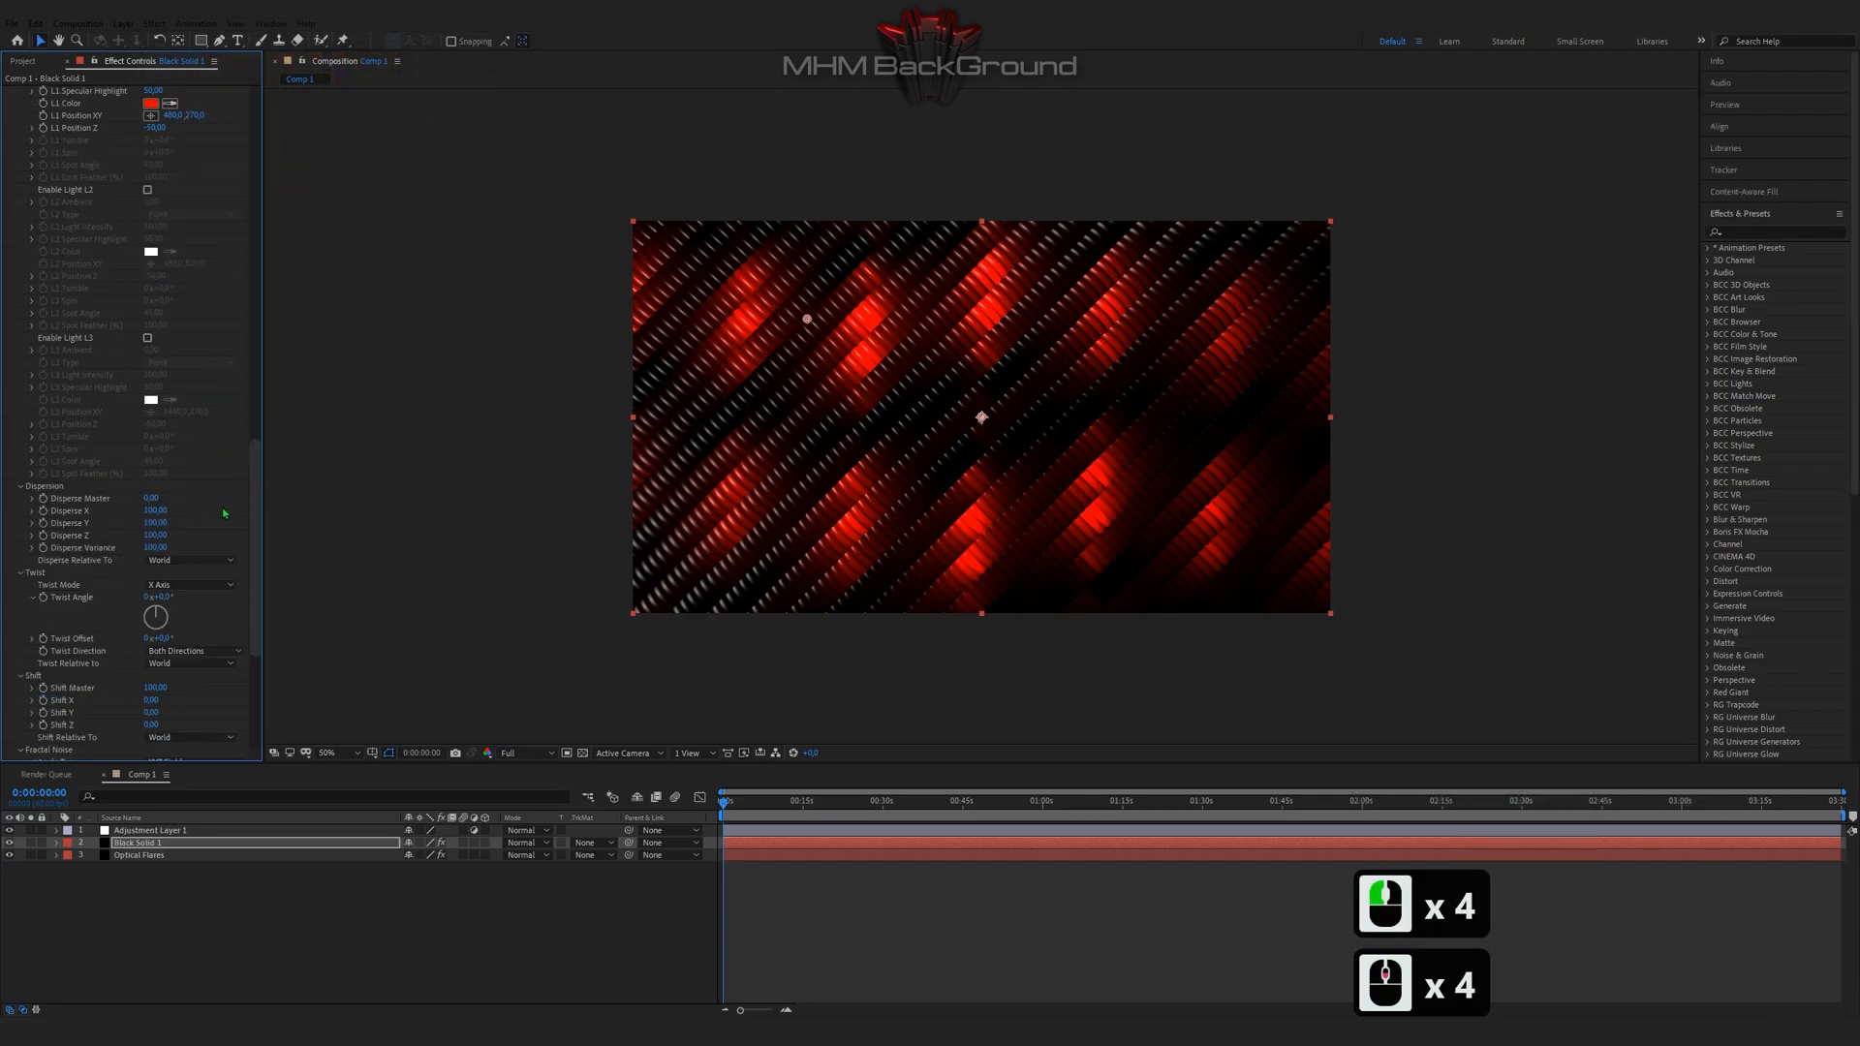
pyautogui.click(190, 489)
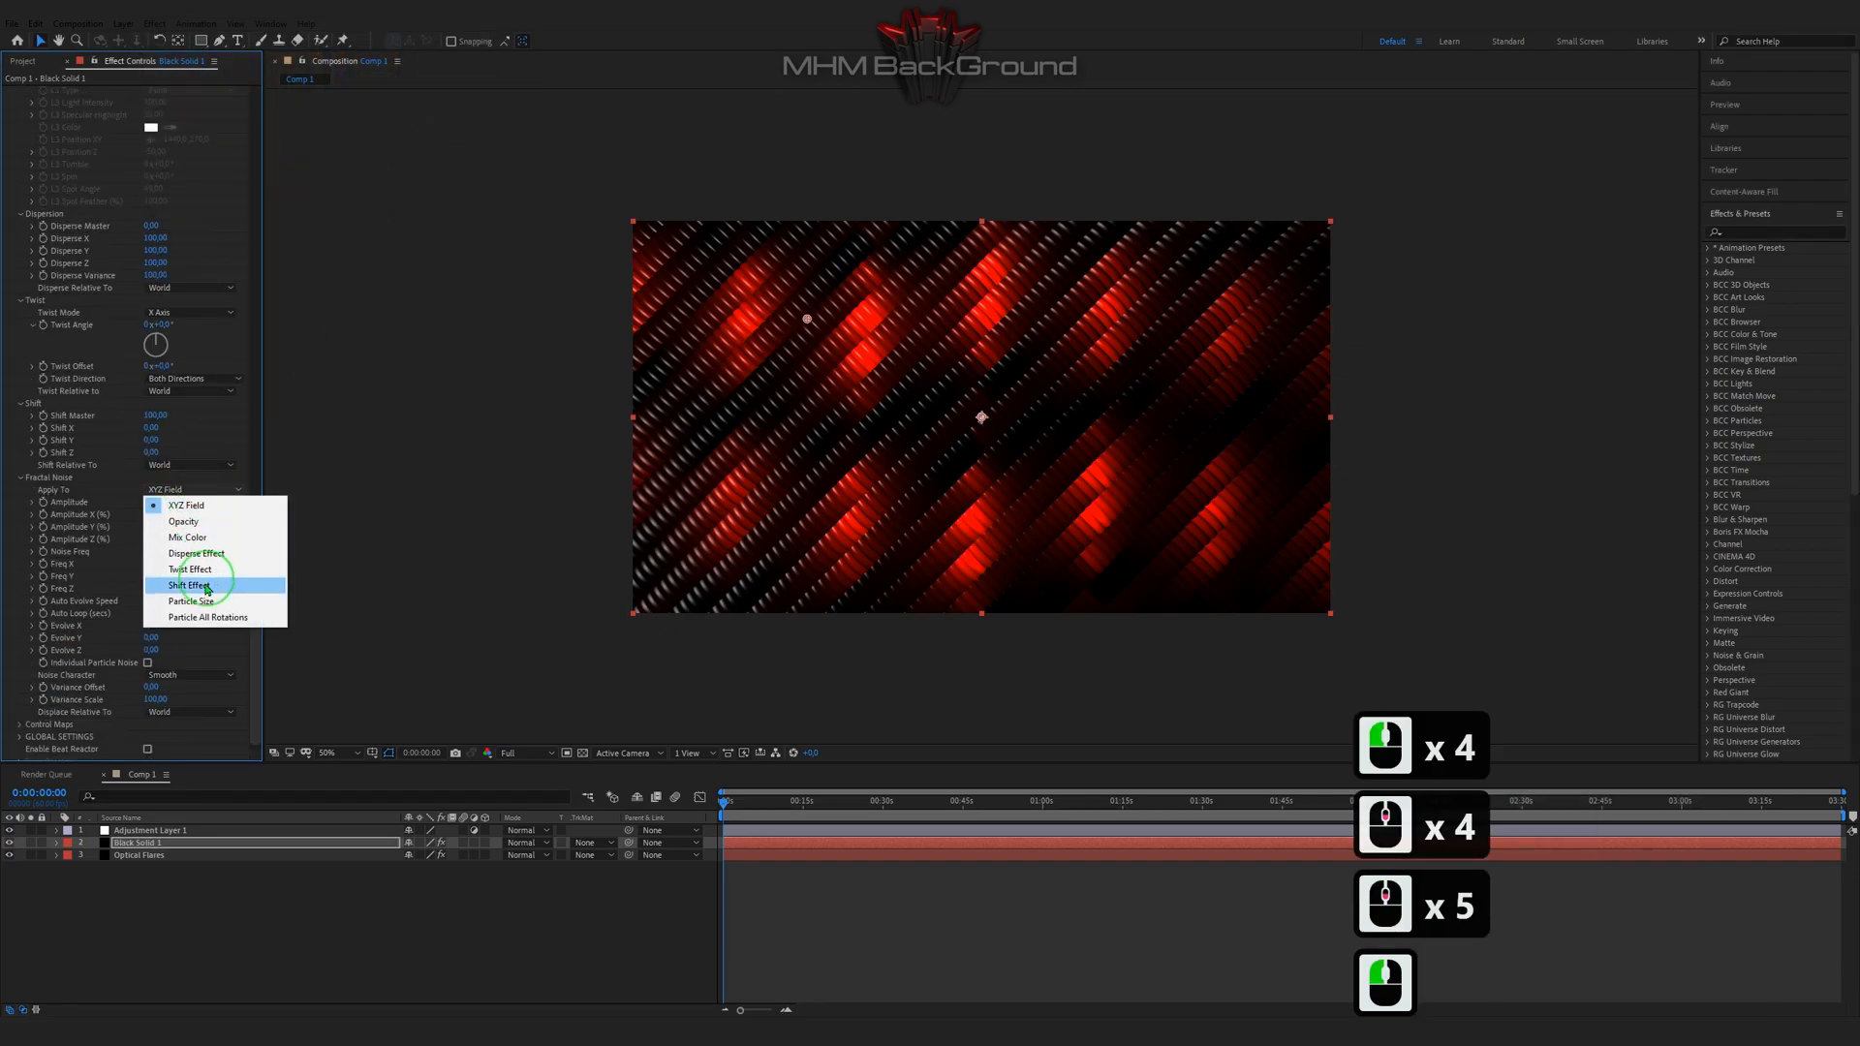
pyautogui.click(192, 585)
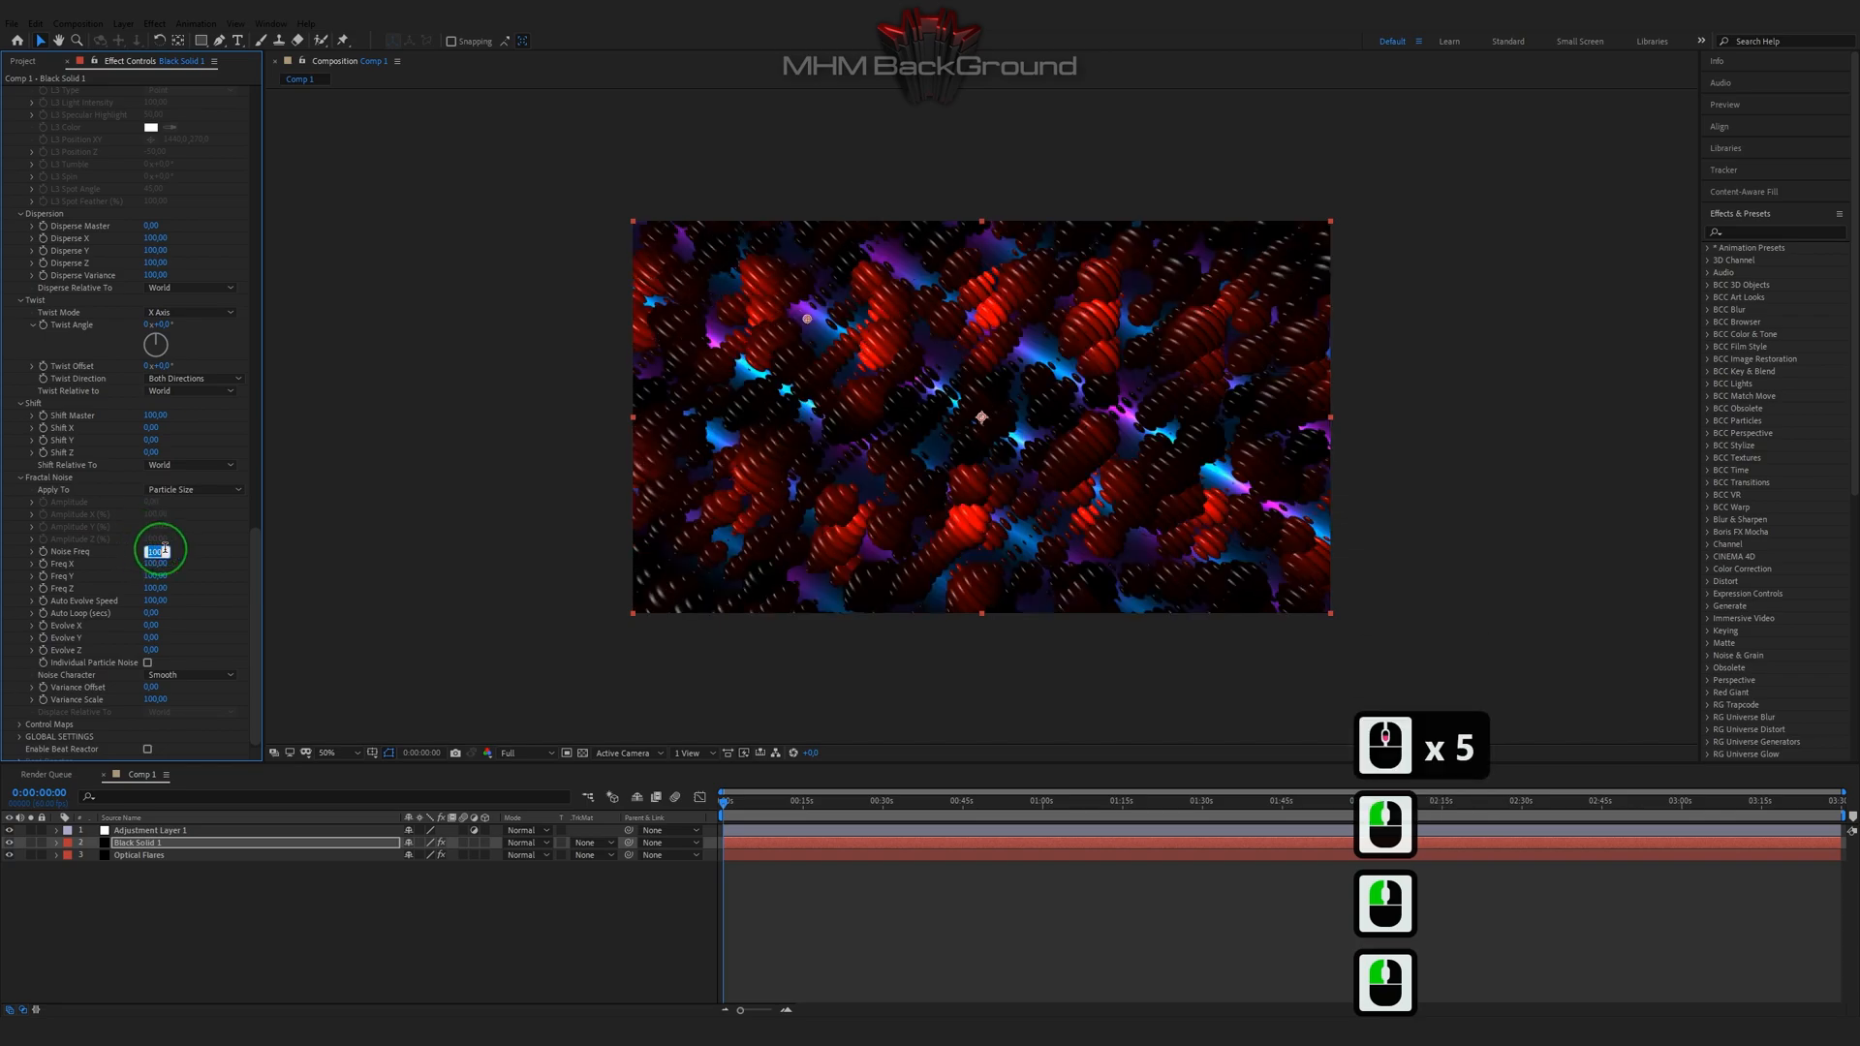
pyautogui.press('Tab')
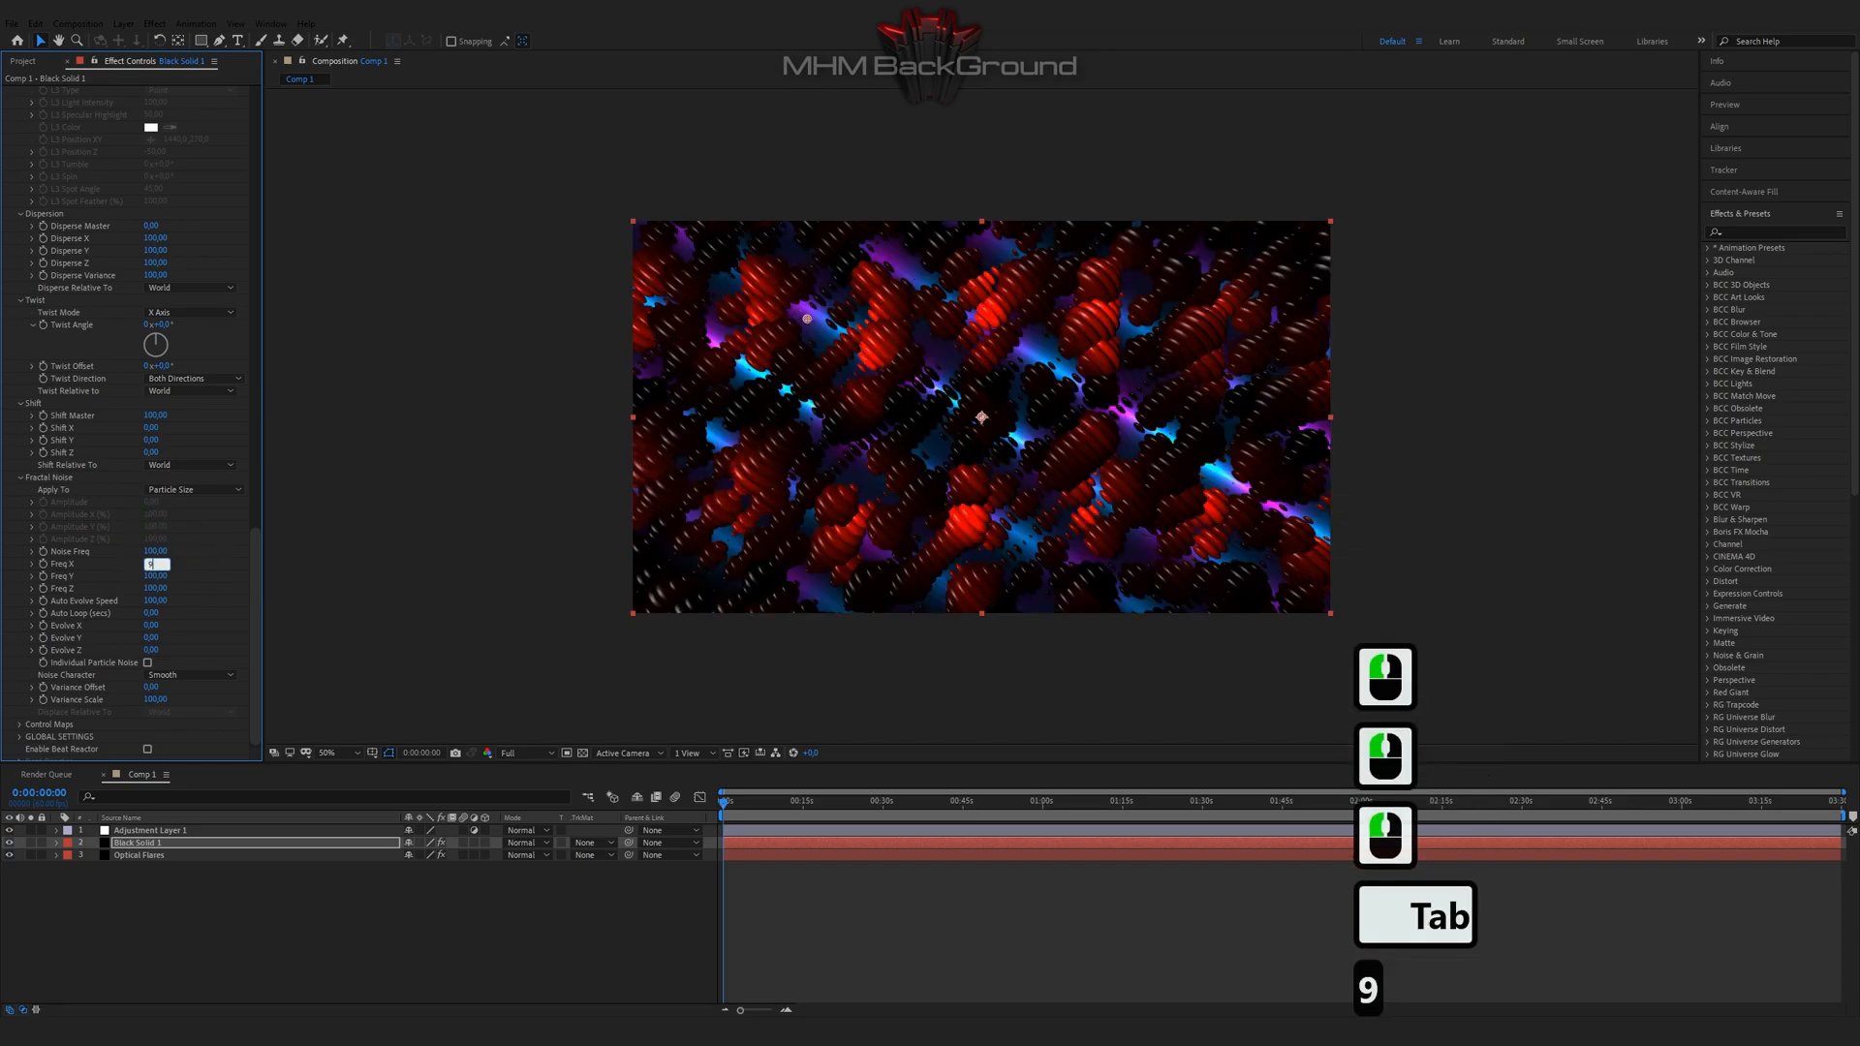
pyautogui.write('59')
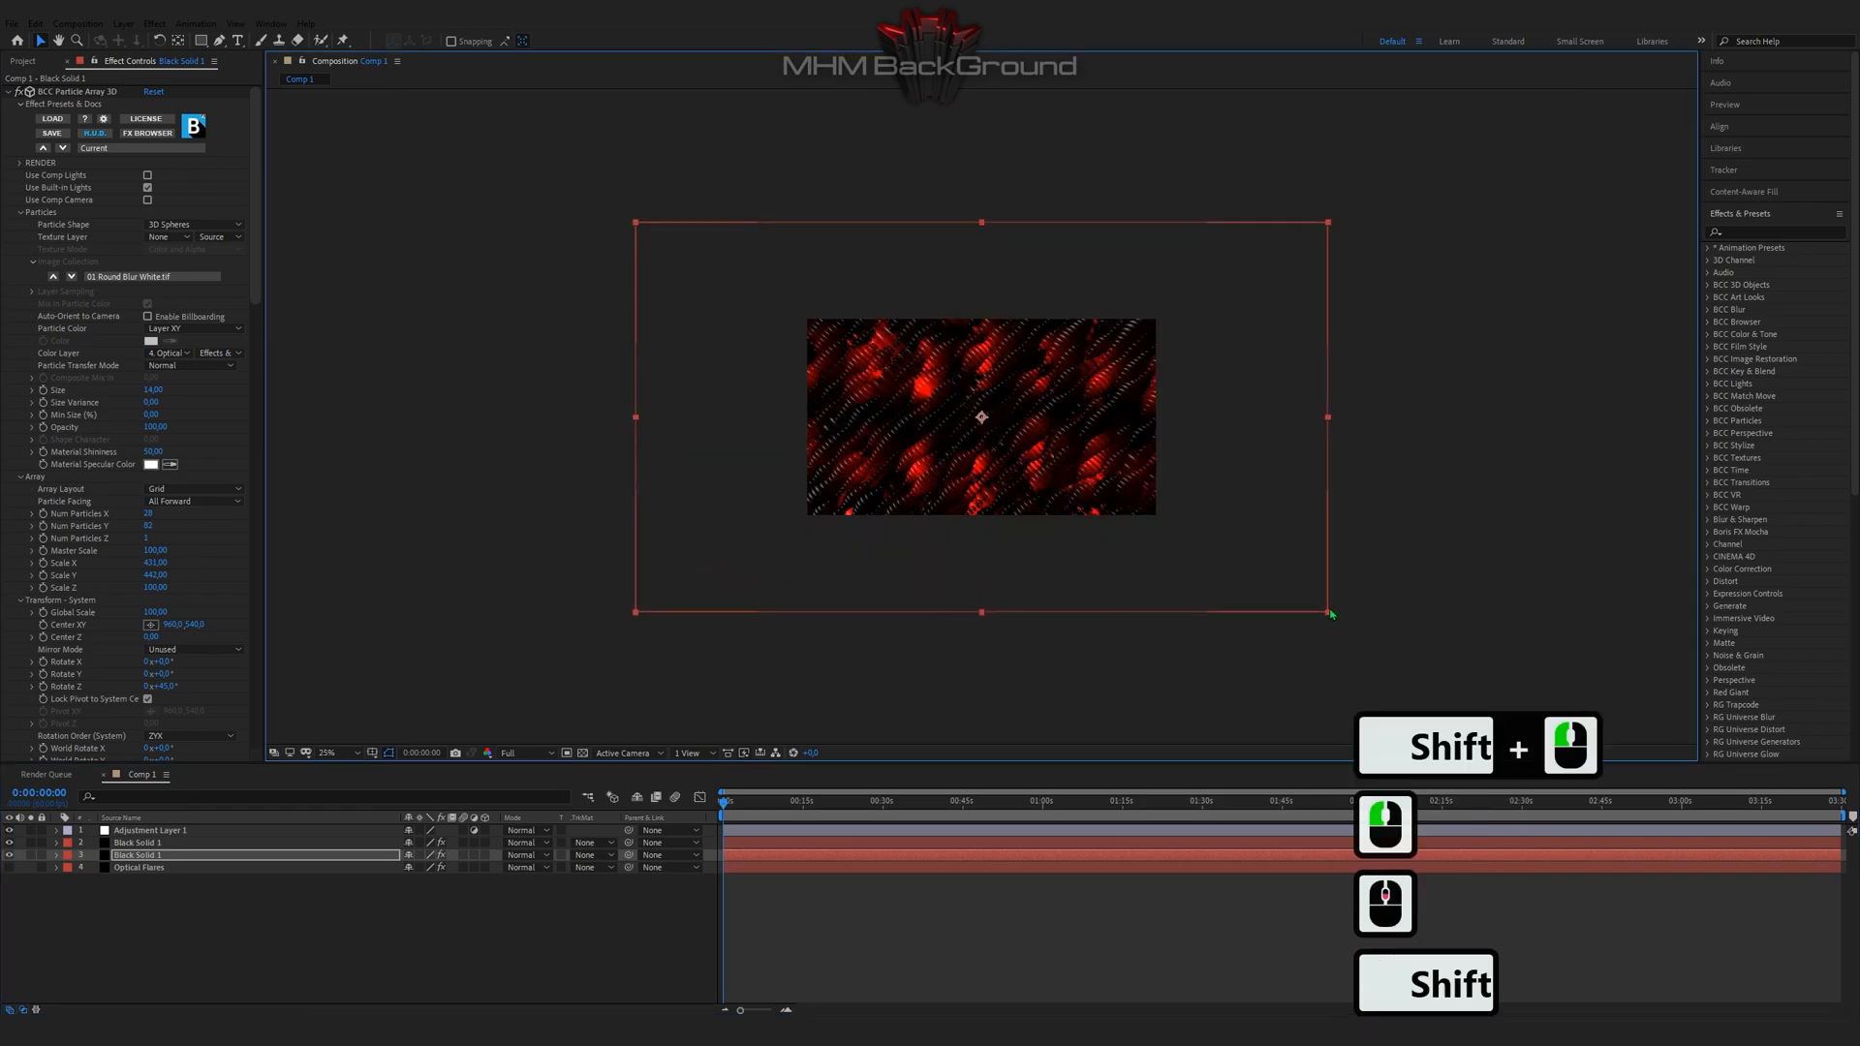
# Step: Select Adjustment Layer 1 and search Effects & Presets for 'glo'
pyautogui.click(145, 830)
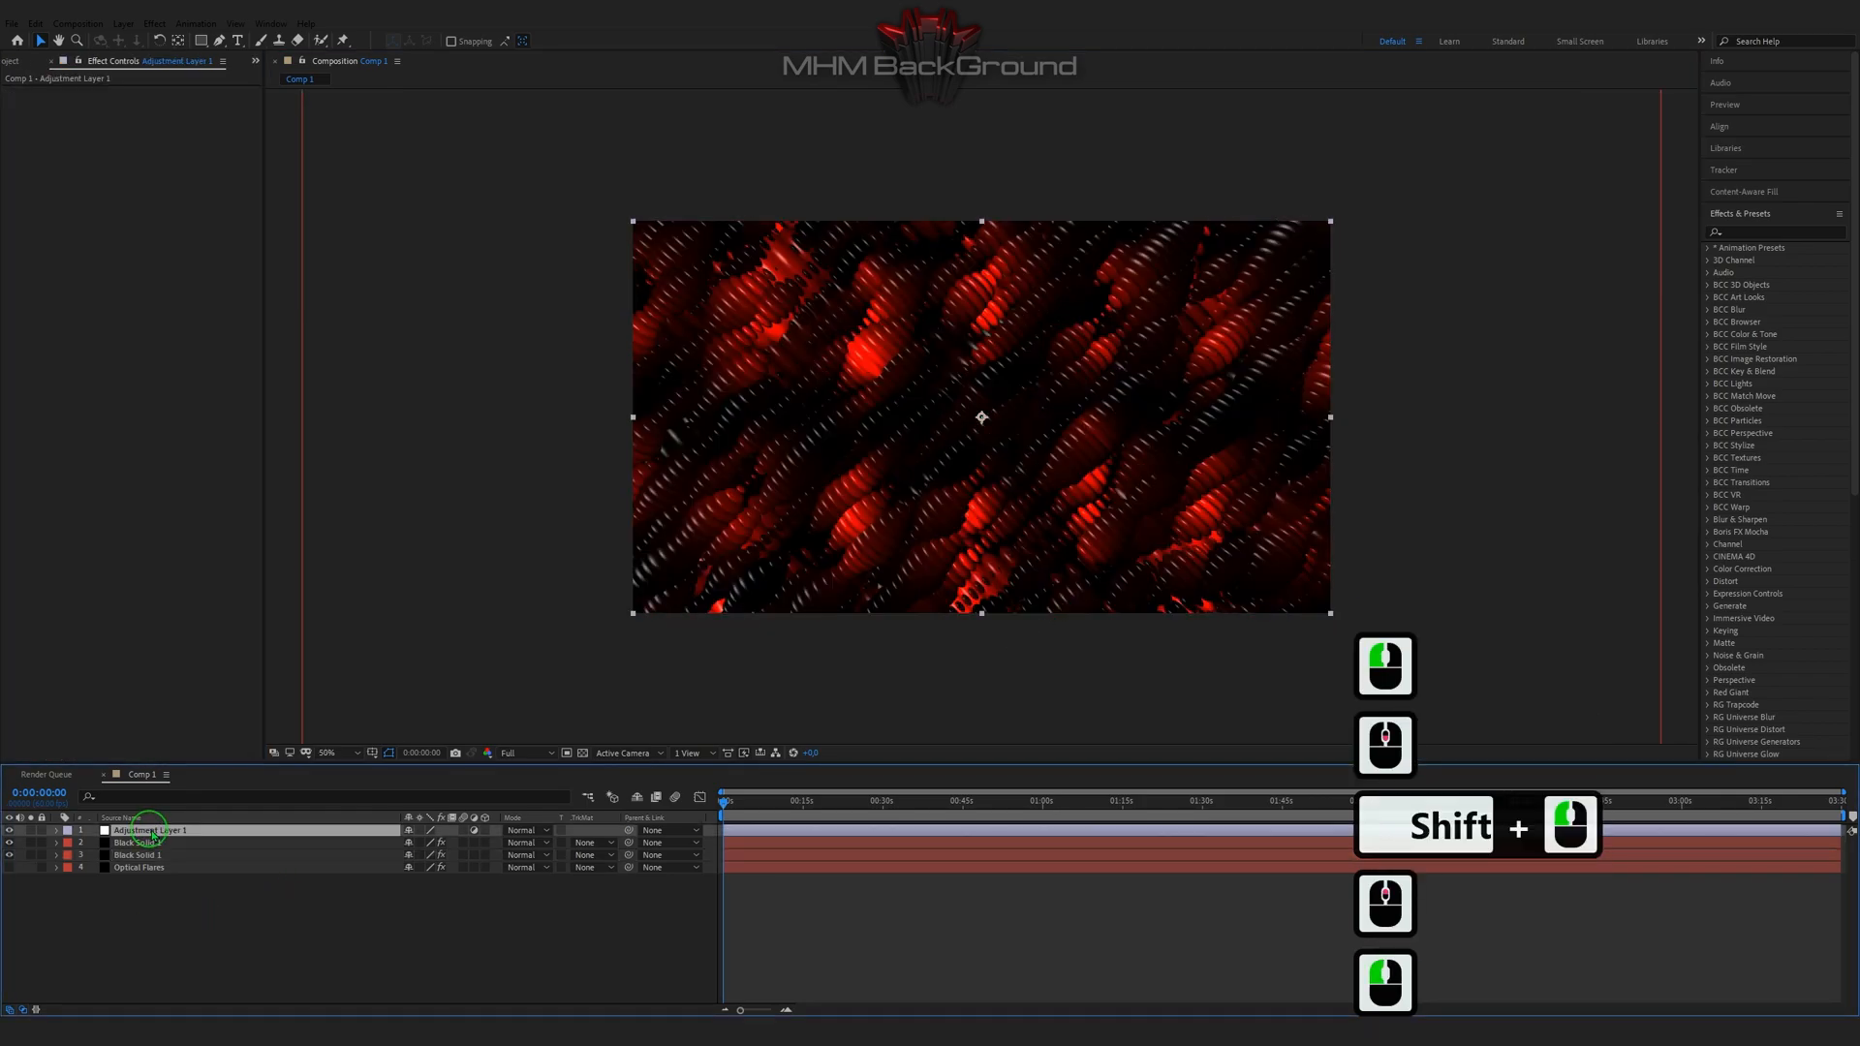
pyautogui.write('glo')
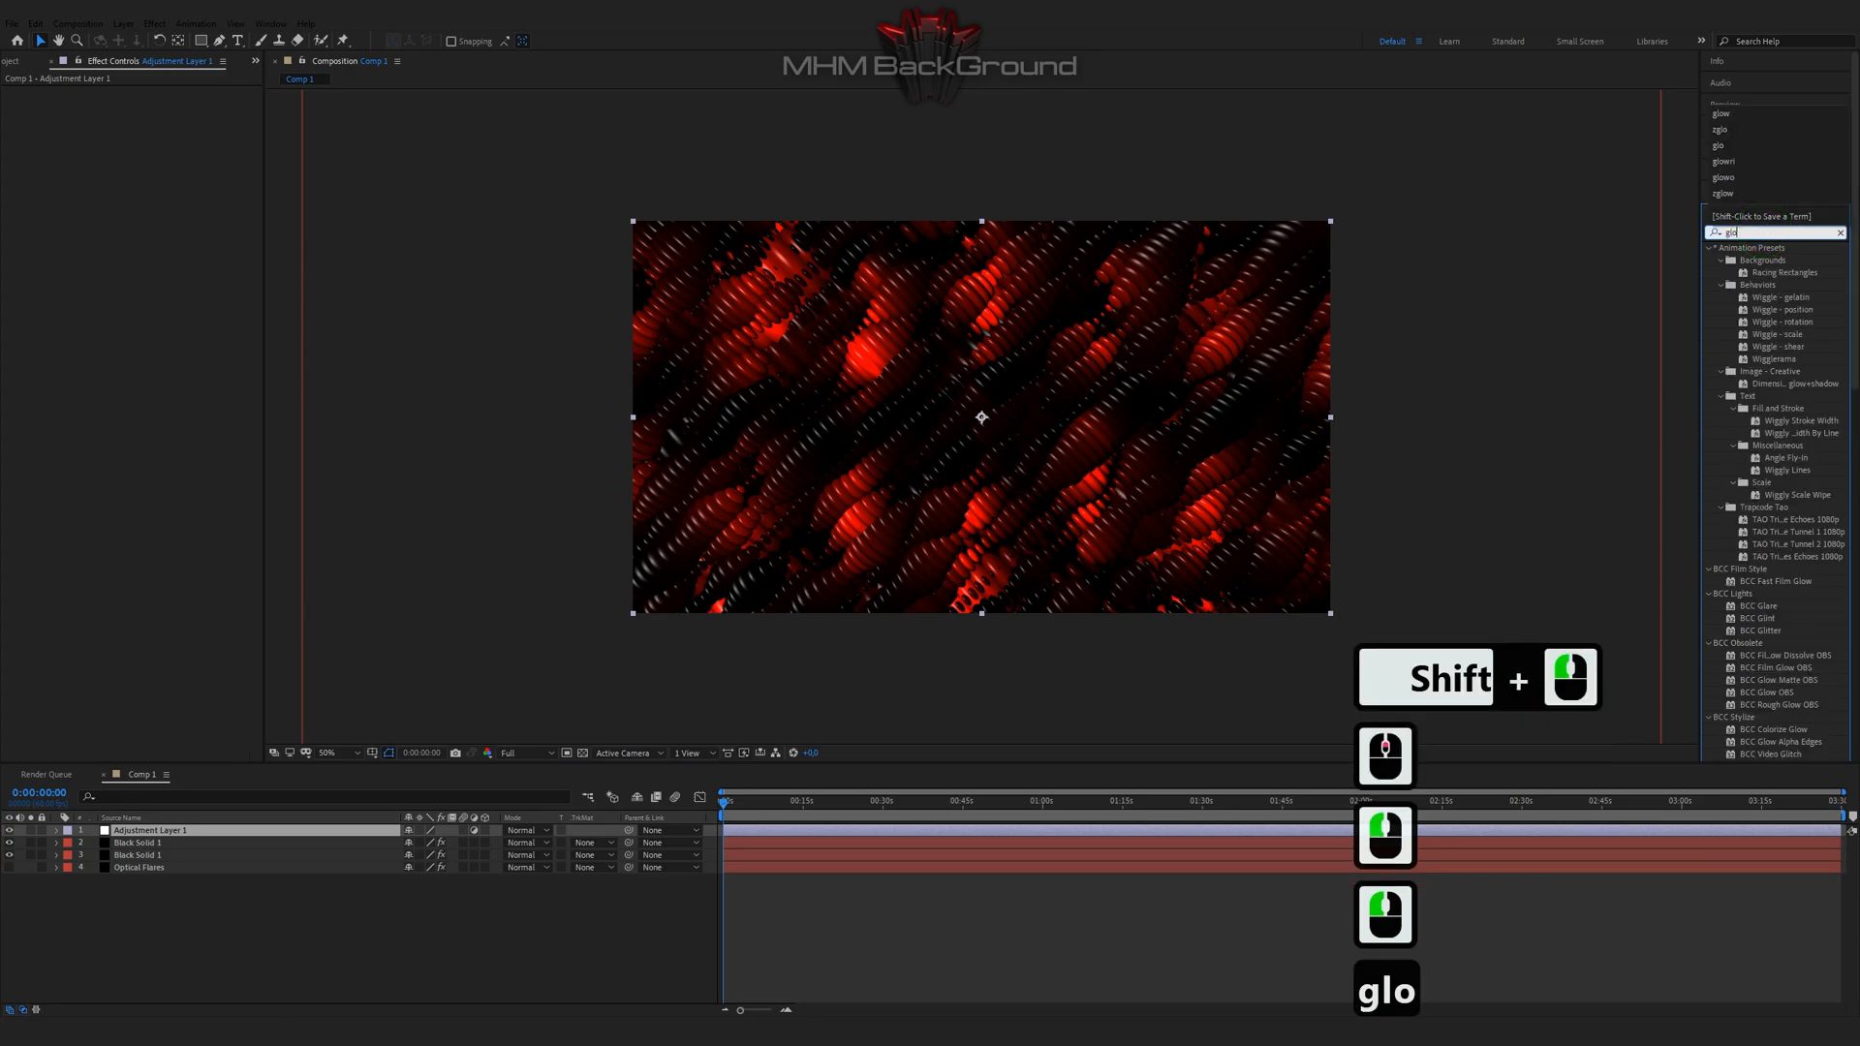